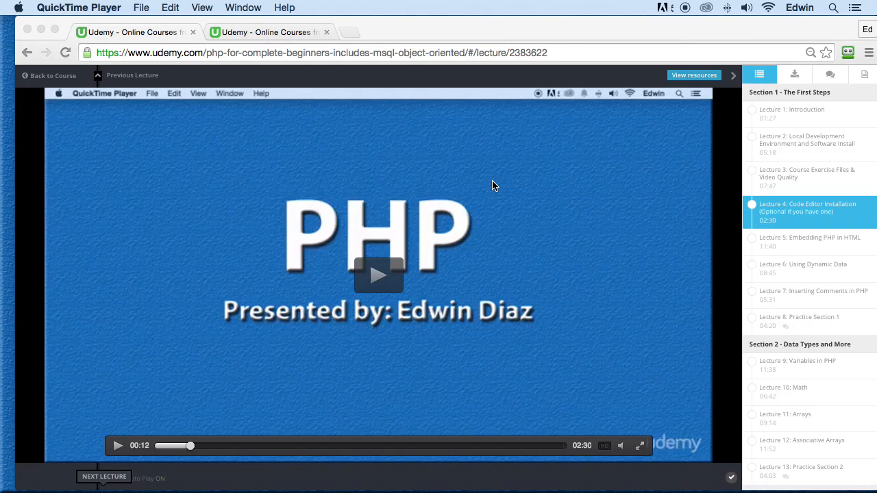
{"action": "mouse_move", "coordinate": [409, 192]}
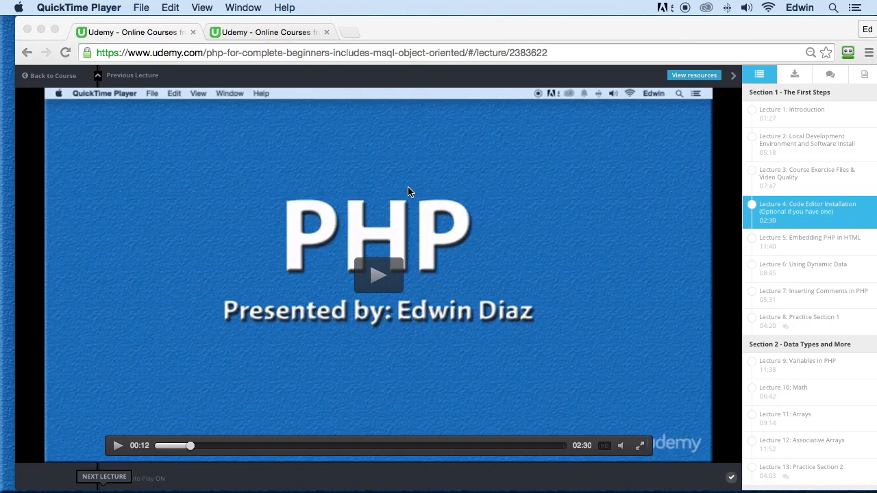
{"action": "mouse_move", "coordinate": [394, 190]}
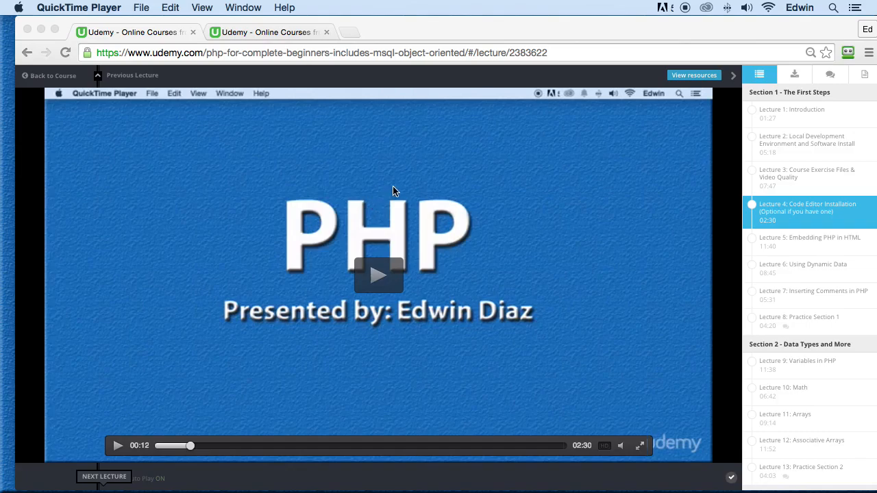
{"action": "mouse_move", "coordinate": [315, 242]}
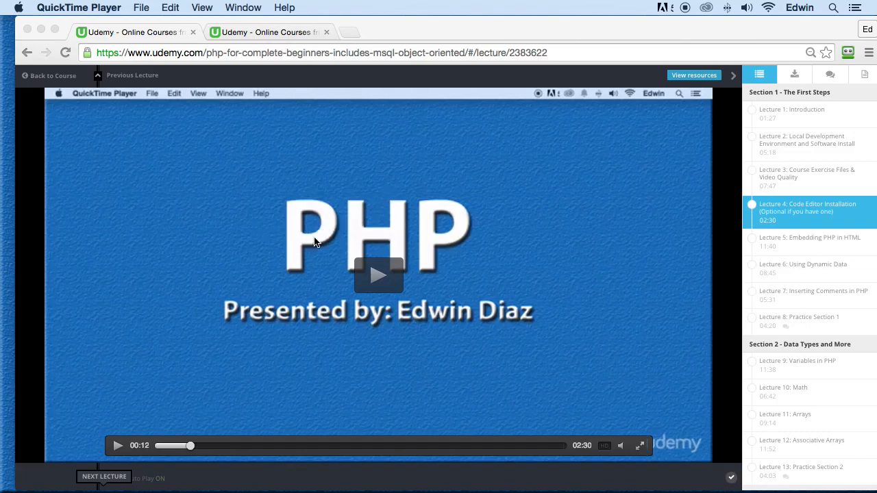
{"action": "mouse_move", "coordinate": [409, 242]}
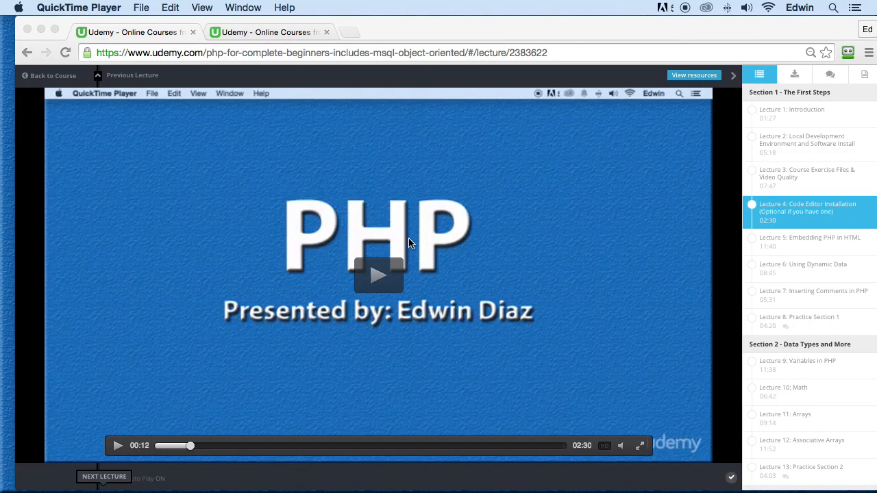
{"action": "mouse_move", "coordinate": [433, 273]}
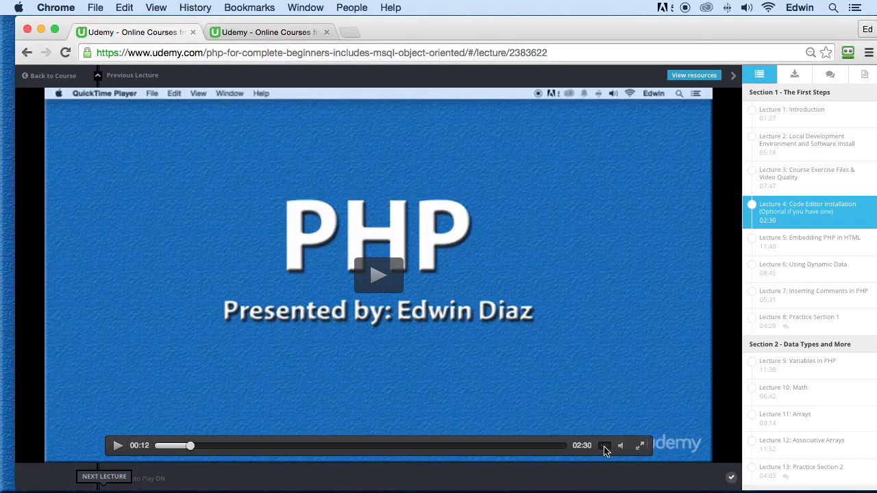
Toggle HD on and off to restart the lecture, then pause it at two seconds.
{"action": "left_click", "coordinate": [378, 275]}
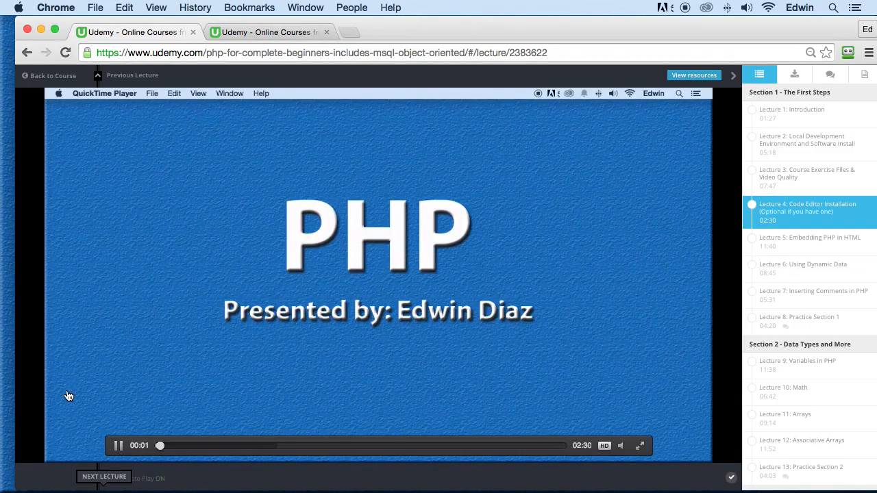
{"action": "left_click", "coordinate": [118, 445]}
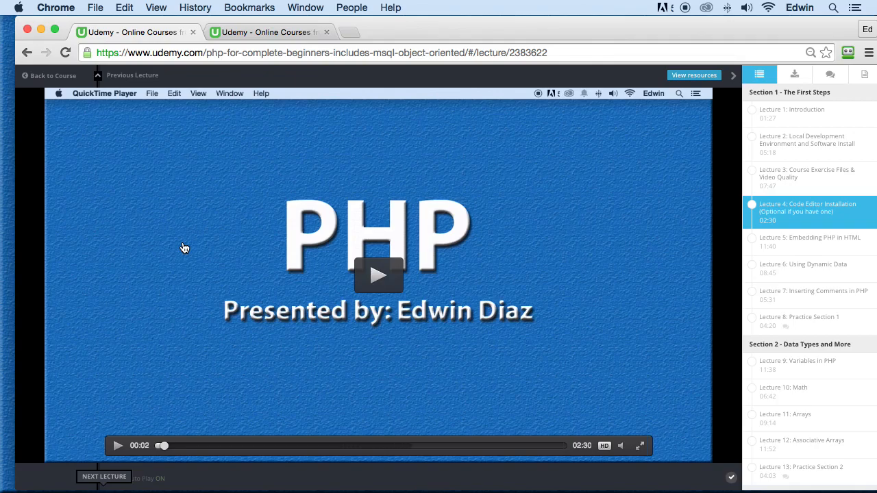
{"action": "mouse_move", "coordinate": [470, 244]}
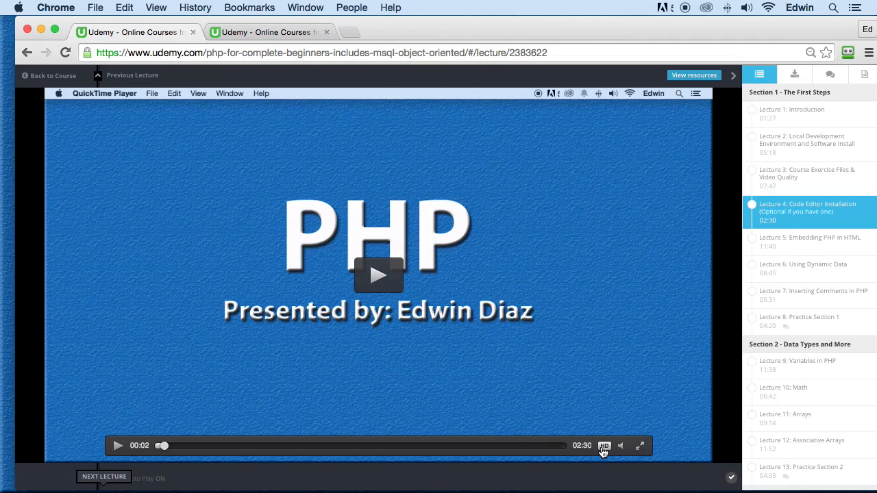
{"action": "left_click", "coordinate": [378, 275]}
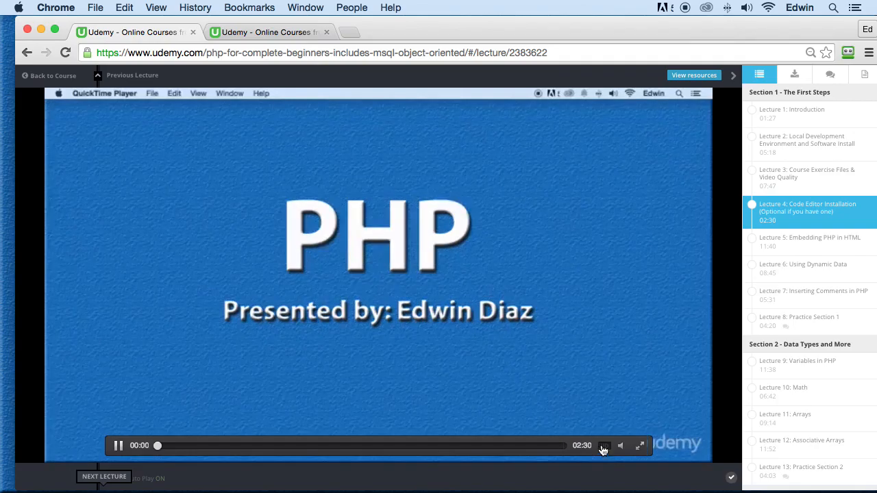
{"action": "left_click", "coordinate": [118, 445]}
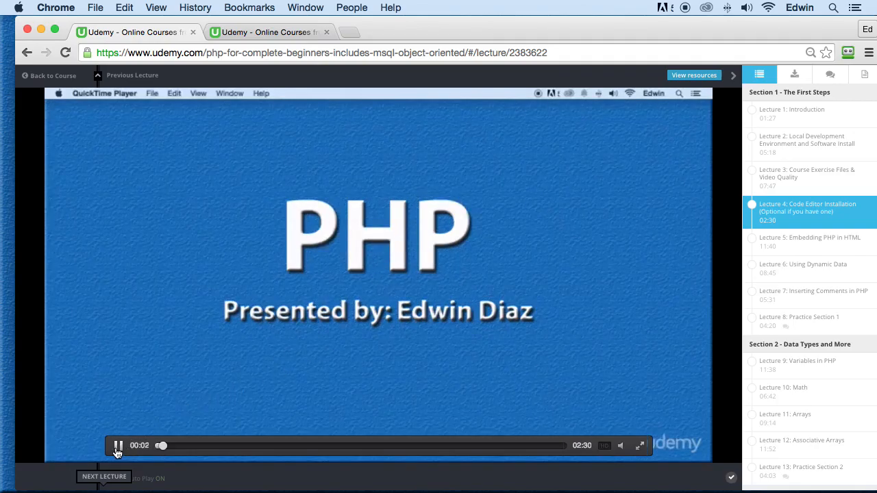
{"action": "left_click", "coordinate": [117, 445]}
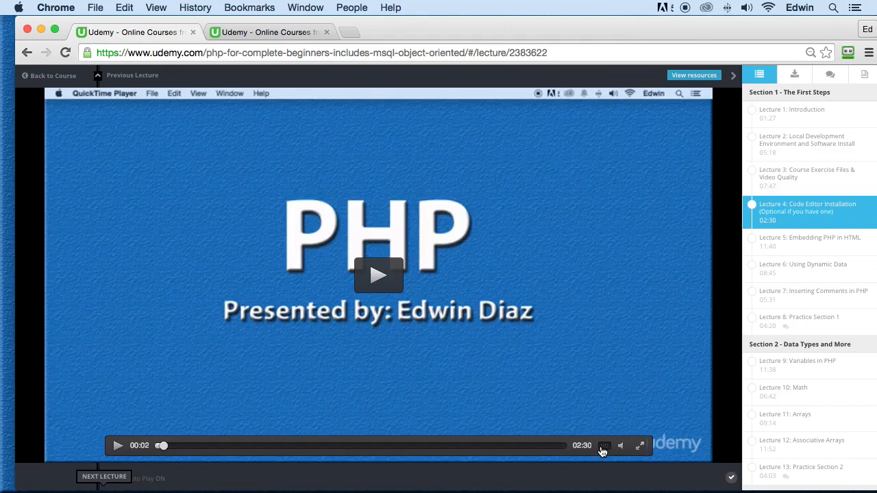
{"action": "mouse_move", "coordinate": [526, 339]}
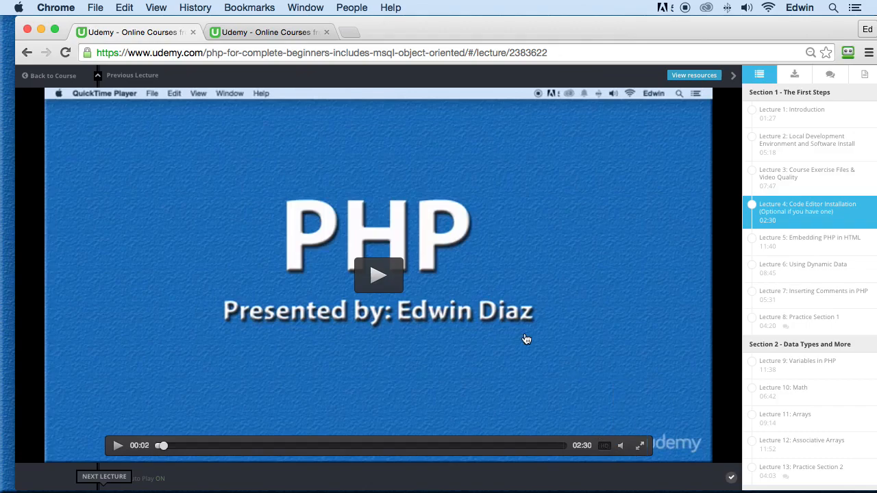
{"action": "mouse_move", "coordinate": [815, 140]}
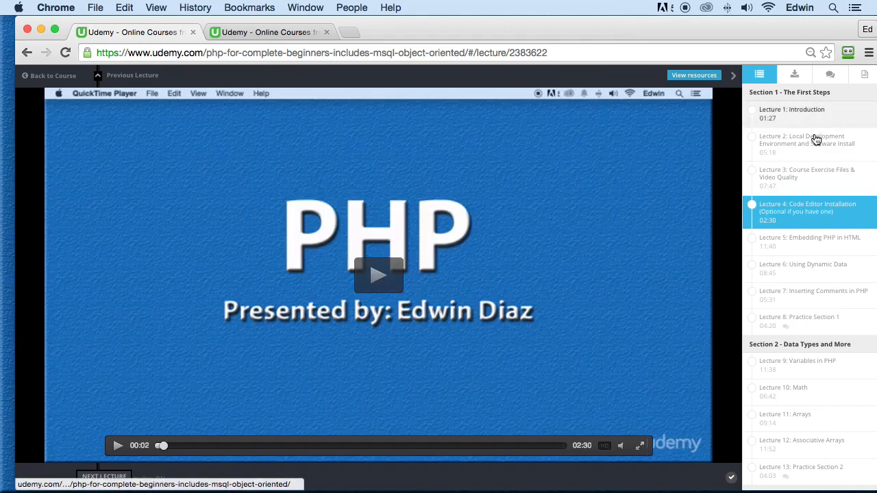
{"action": "mouse_move", "coordinate": [828, 256]}
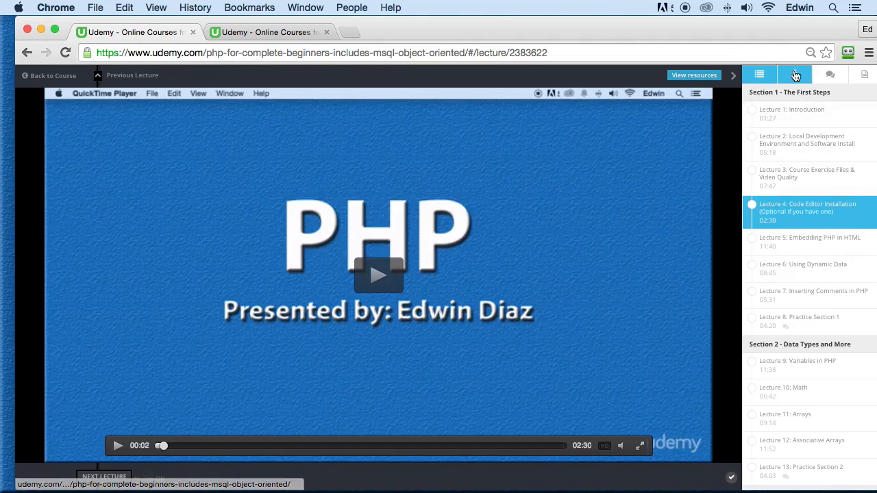
Show the lecture's download panel listing codeeditor.mov, after briefly checking the curriculum.
{"action": "left_click", "coordinate": [794, 75]}
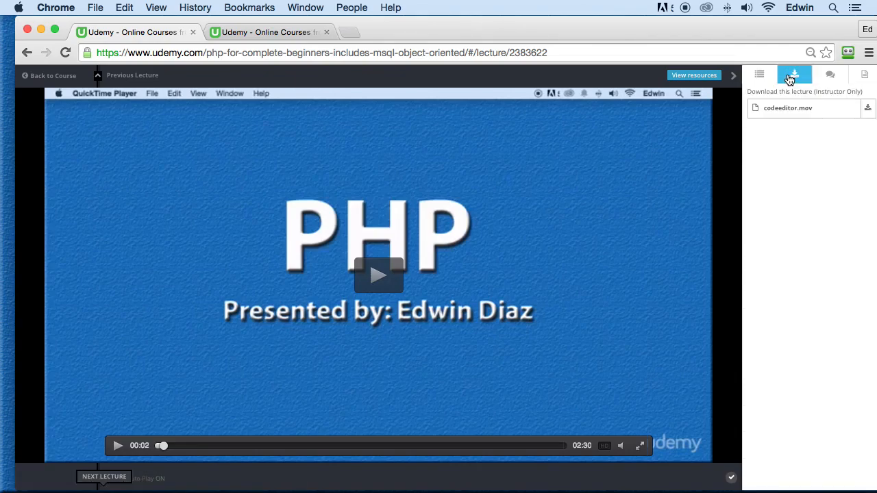
{"action": "mouse_move", "coordinate": [769, 114]}
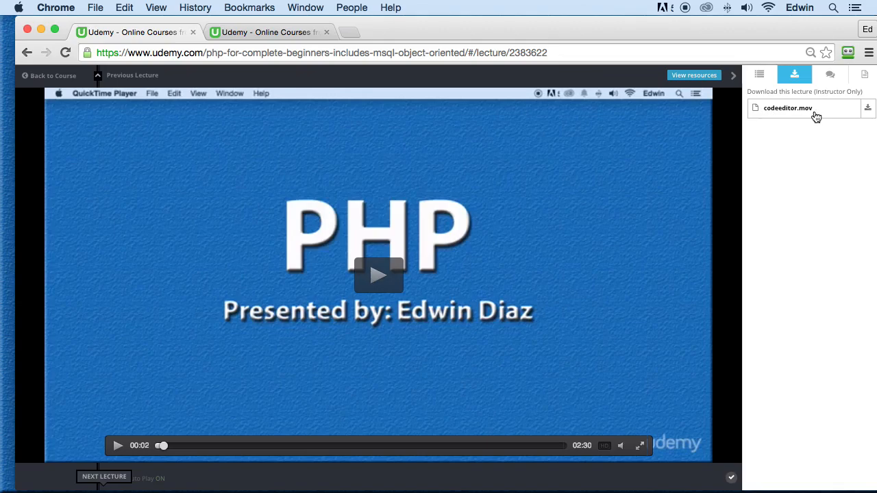
{"action": "mouse_move", "coordinate": [752, 313]}
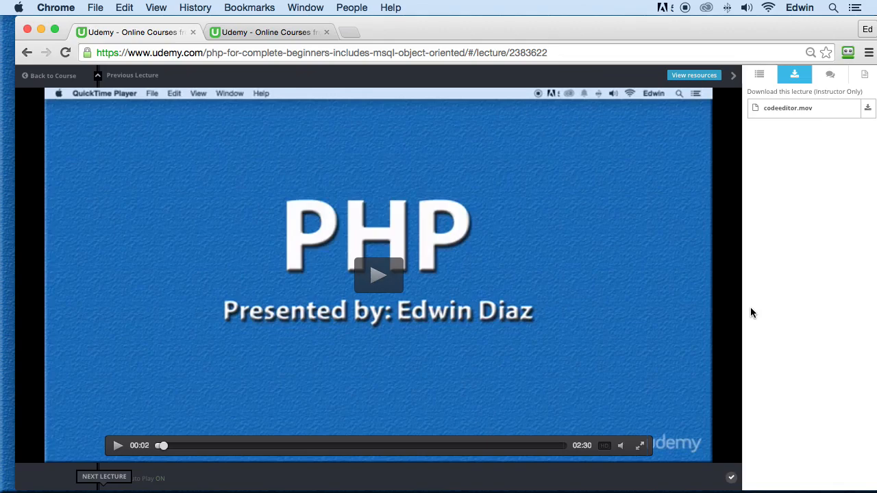
{"action": "mouse_move", "coordinate": [764, 202]}
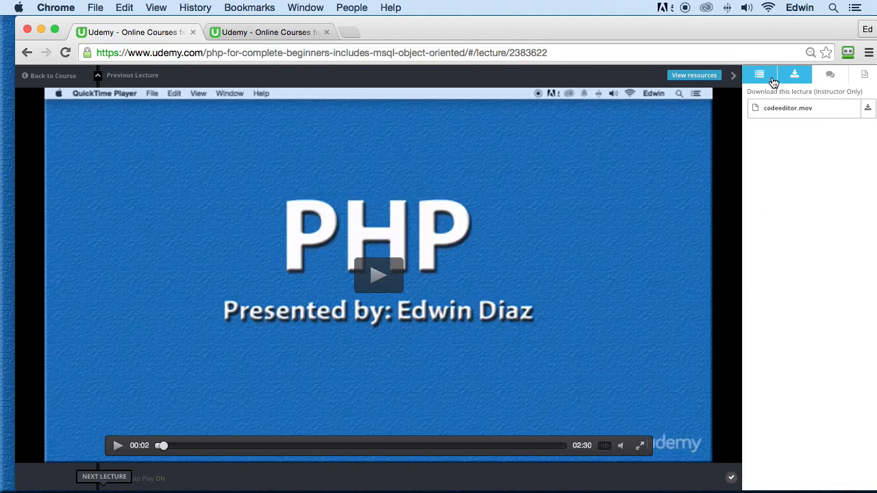
{"action": "left_click", "coordinate": [759, 74]}
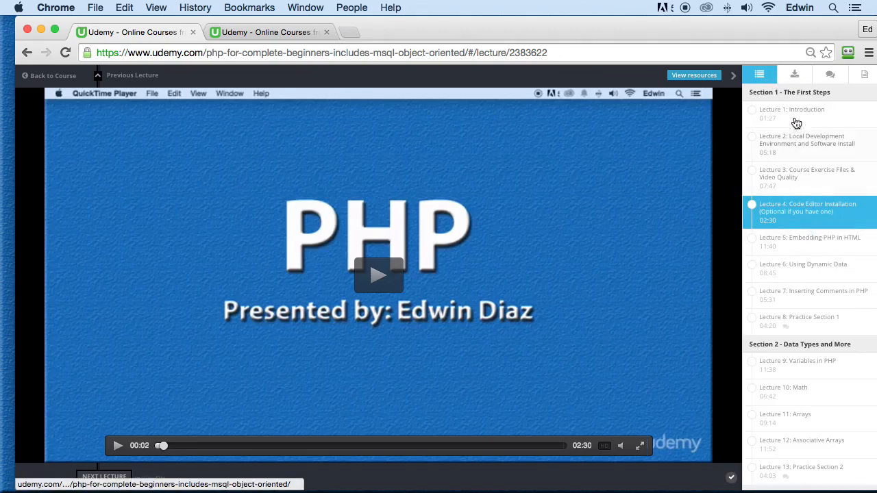
{"action": "left_click", "coordinate": [794, 75]}
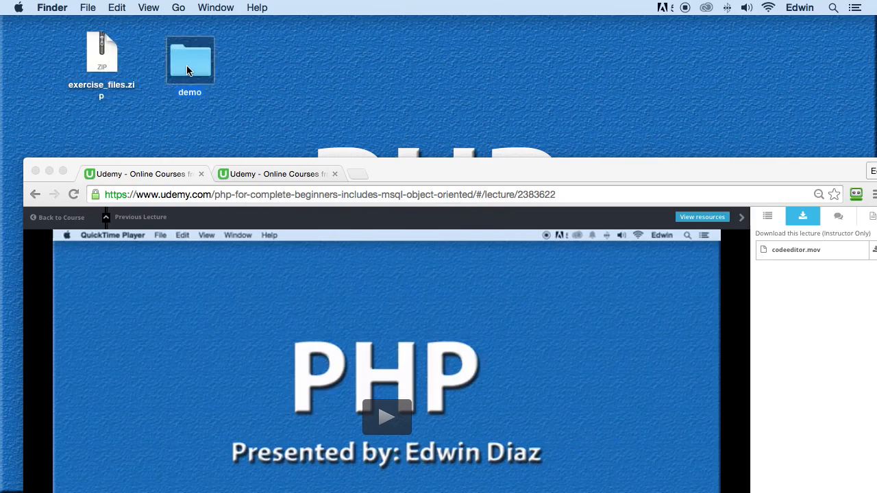
{"action": "mouse_move", "coordinate": [192, 74]}
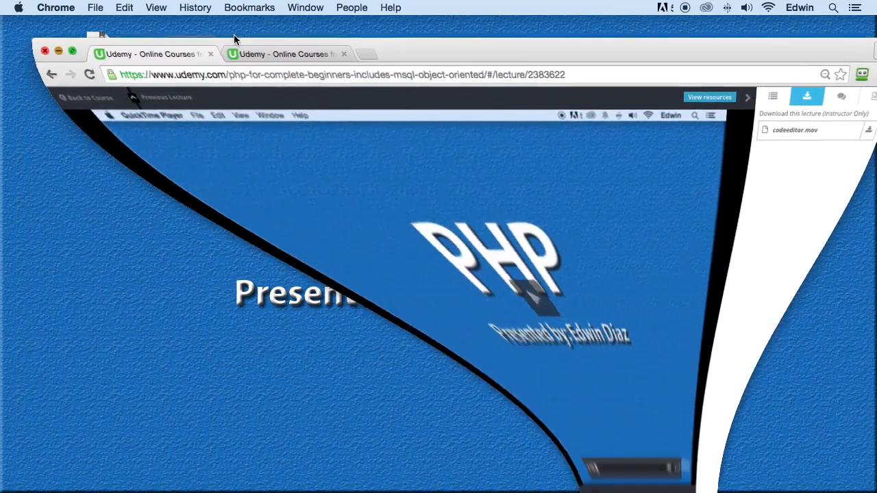
Minimize the Chrome window to reveal the desktop with the demo folder.
{"action": "left_click", "coordinate": [142, 442]}
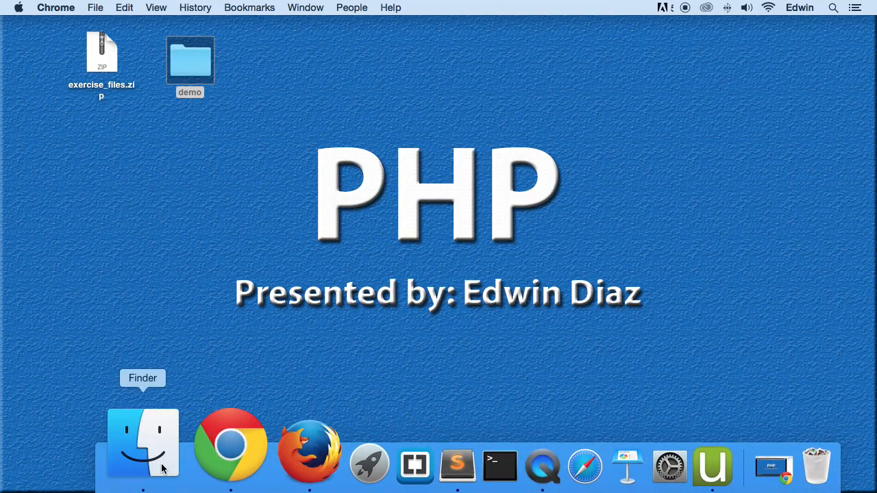
{"action": "left_click", "coordinate": [143, 442]}
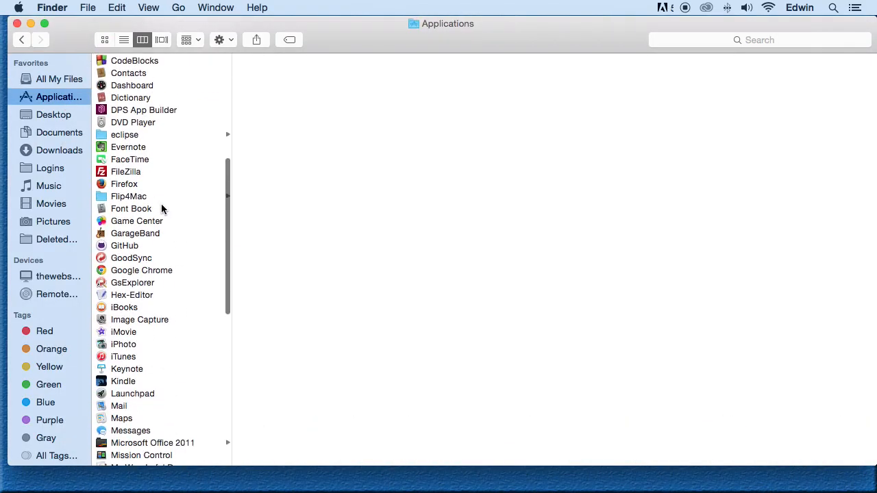
{"action": "scroll", "scroll_direction": "down", "scroll_amount": 3}
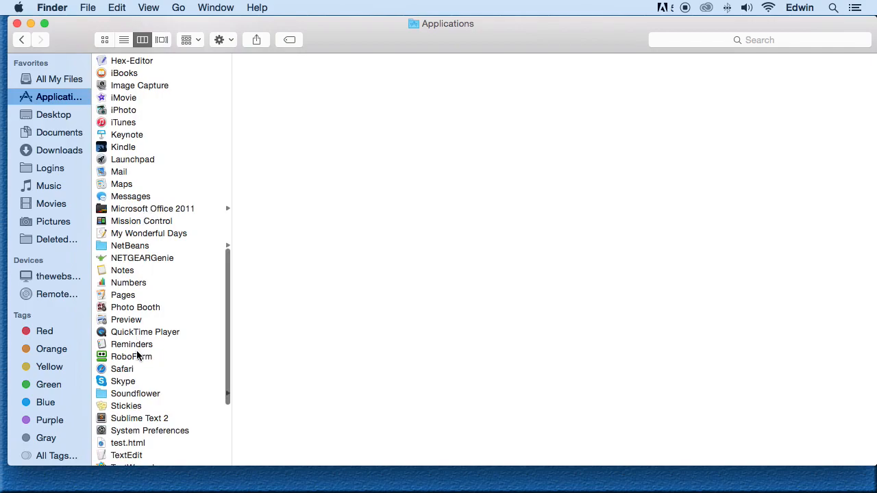
{"action": "left_click", "coordinate": [126, 435]}
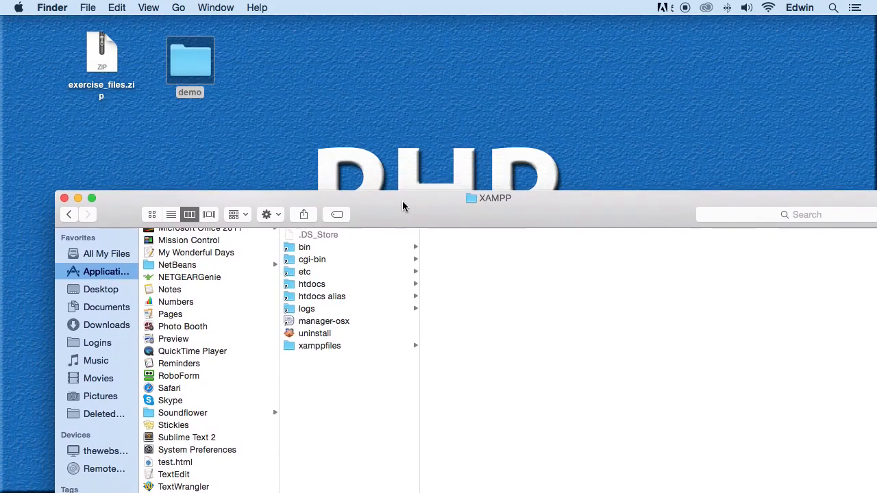
{"action": "left_click", "coordinate": [311, 284]}
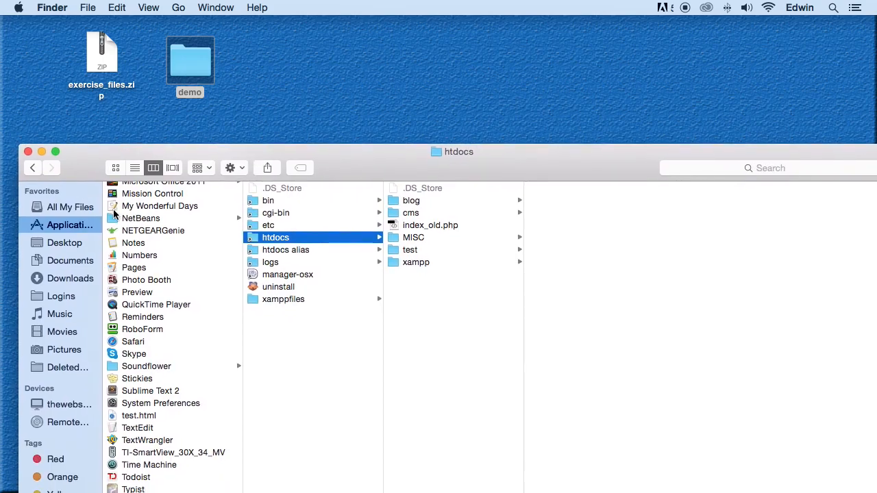
{"action": "mouse_move", "coordinate": [194, 229]}
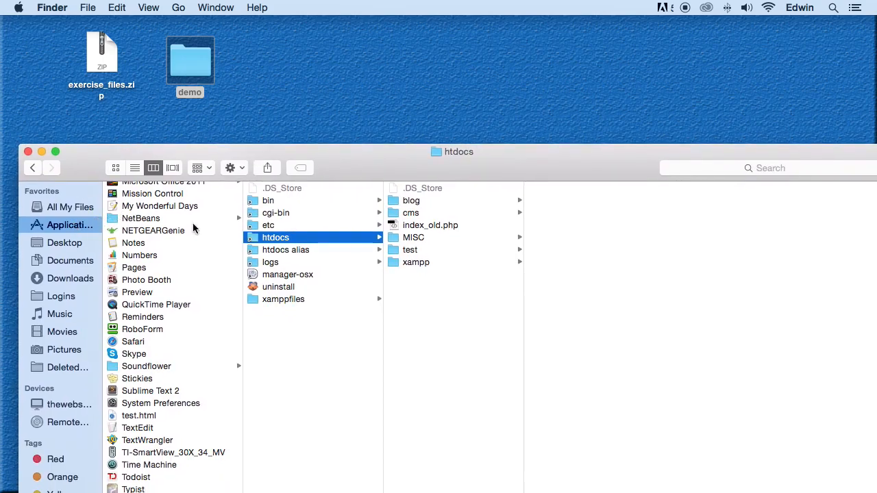
{"action": "mouse_move", "coordinate": [255, 226]}
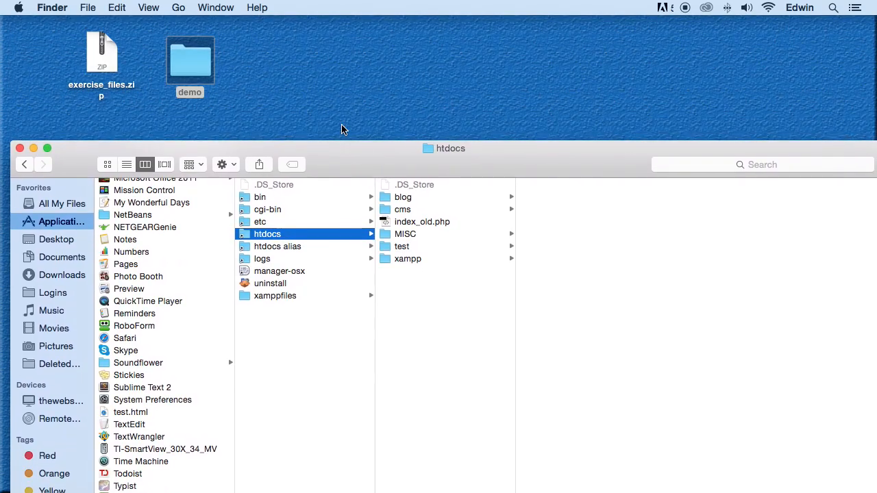
{"action": "mouse_move", "coordinate": [346, 130]}
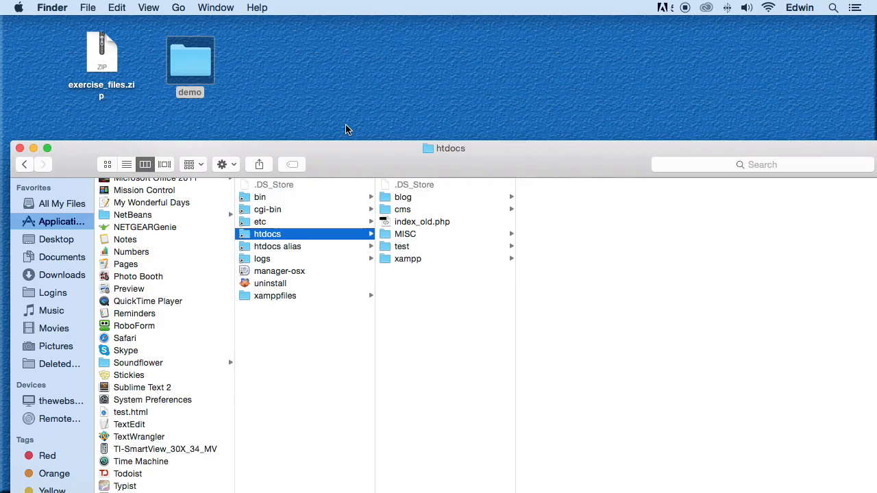
{"action": "mouse_move", "coordinate": [317, 288]}
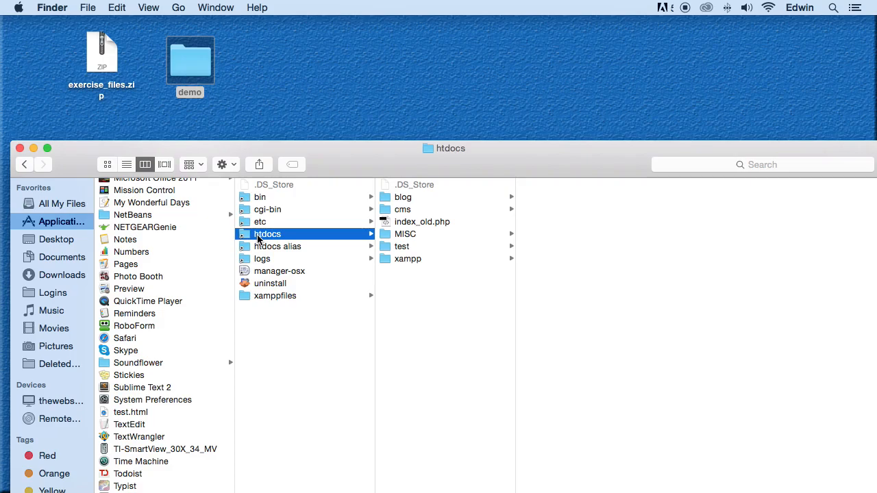
{"action": "mouse_move", "coordinate": [262, 240]}
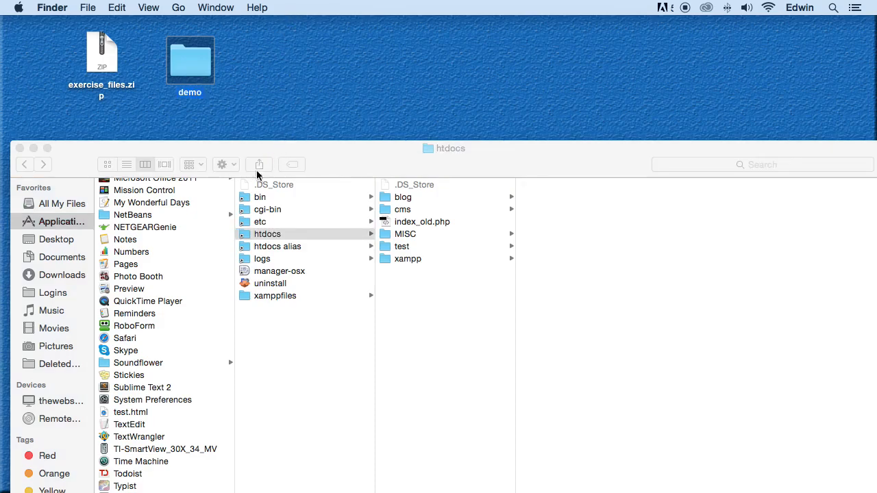
Drag the desktop demo folder into htdocs, open it, and select its name for renaming.
{"action": "left_click", "coordinate": [190, 60]}
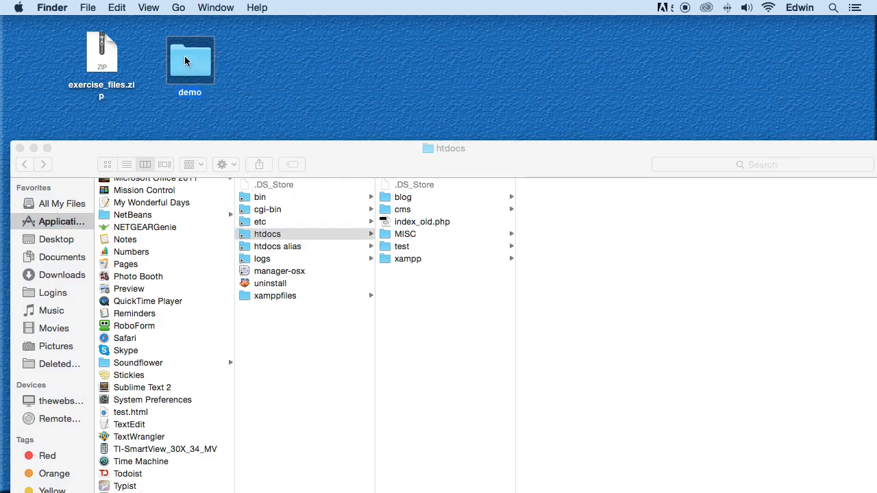
{"action": "left_click_drag", "start_coordinate": [190, 60], "coordinate": [416, 291]}
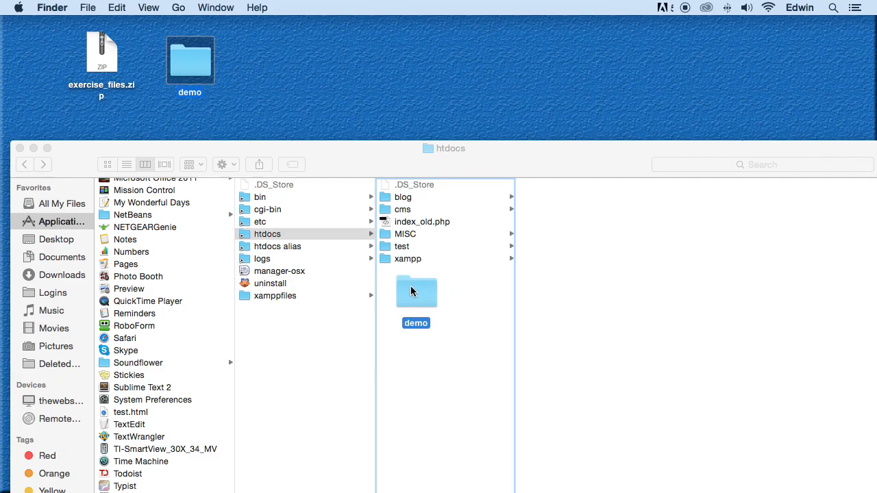
{"action": "double_click", "coordinate": [416, 292]}
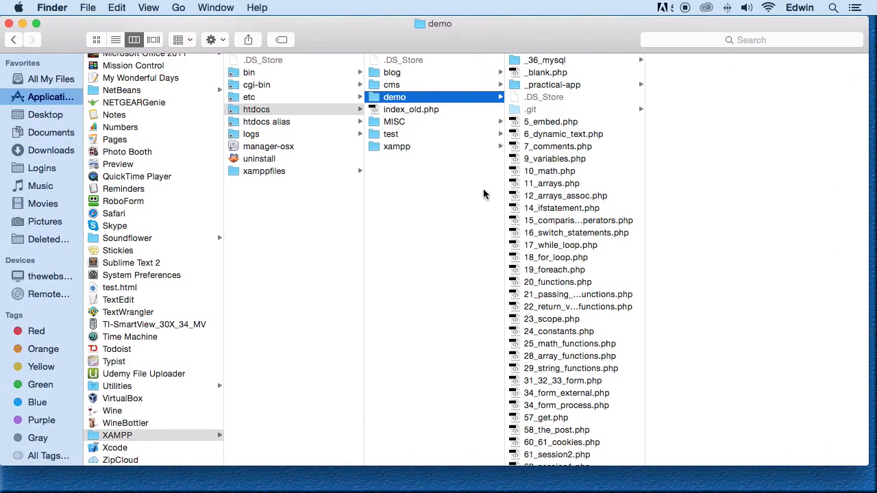
{"action": "mouse_move", "coordinate": [514, 139]}
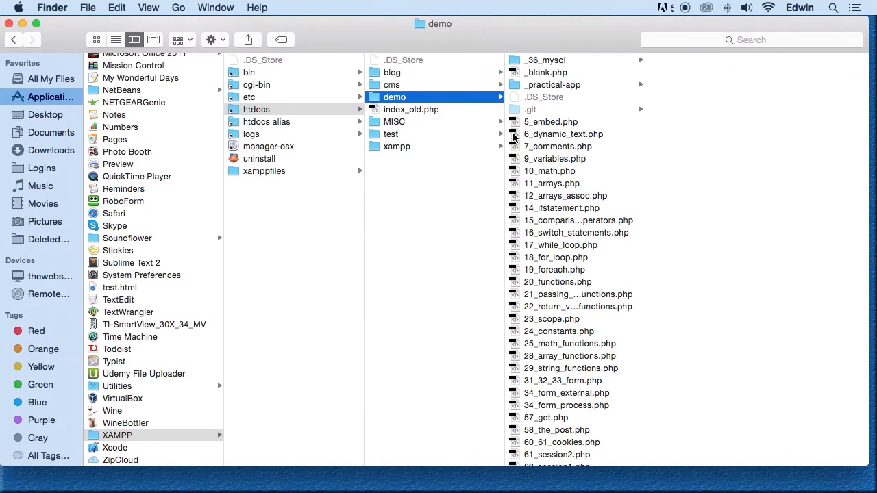
{"action": "scroll", "scroll_direction": "down", "scroll_amount": 3}
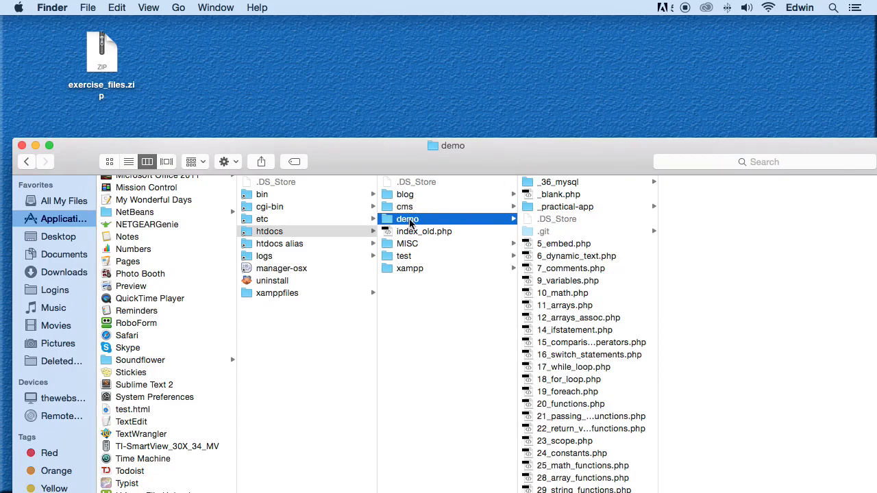
{"action": "mouse_move", "coordinate": [409, 225]}
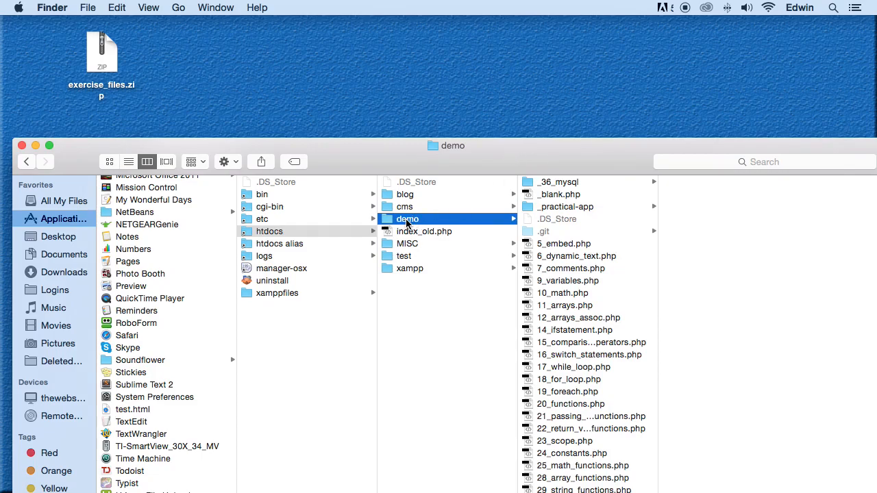
{"action": "mouse_move", "coordinate": [427, 222]}
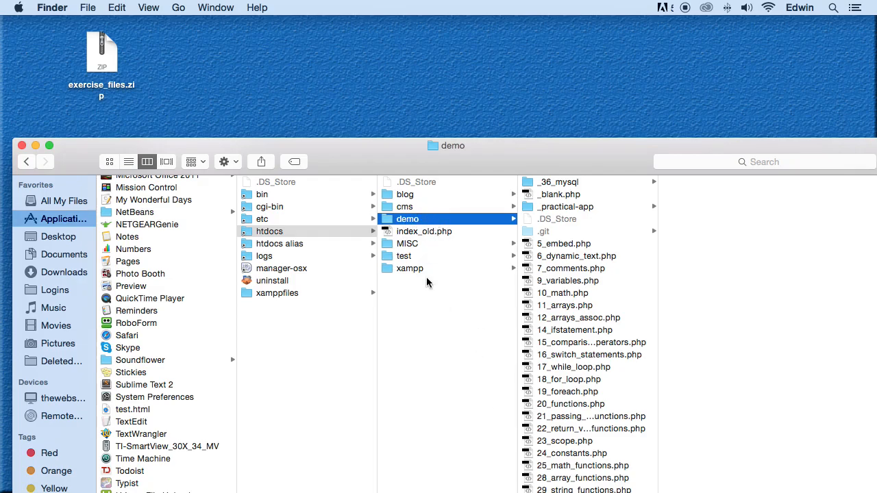
{"action": "mouse_move", "coordinate": [384, 167]}
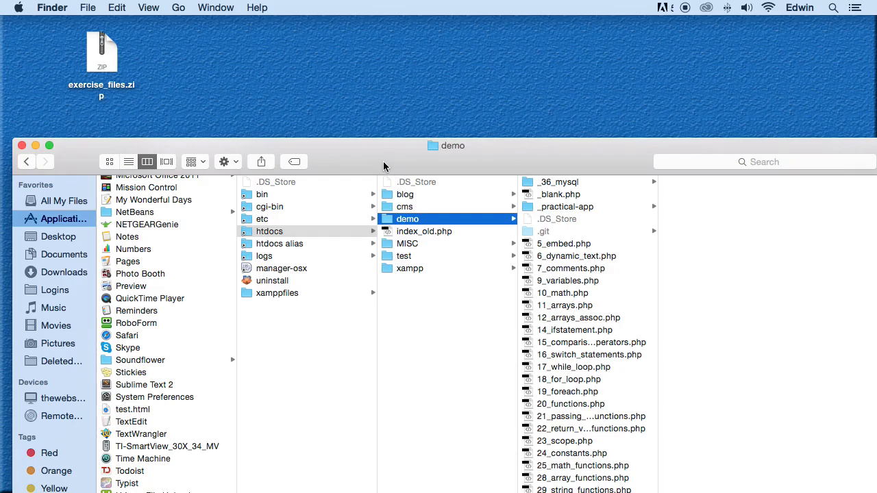
{"action": "left_click", "coordinate": [407, 219]}
{"action": "type", "text": "cours"}
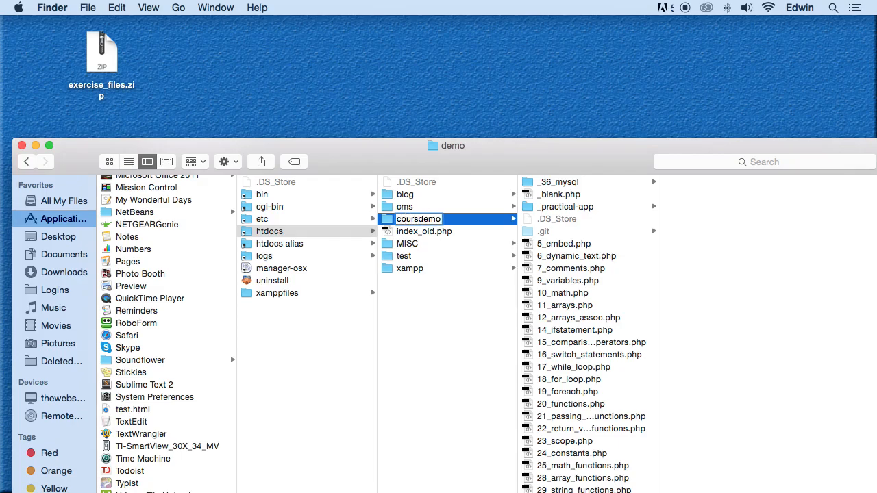
Edit the demo folder's name in htdocs to demo-2.
{"action": "left_click", "coordinate": [419, 218]}
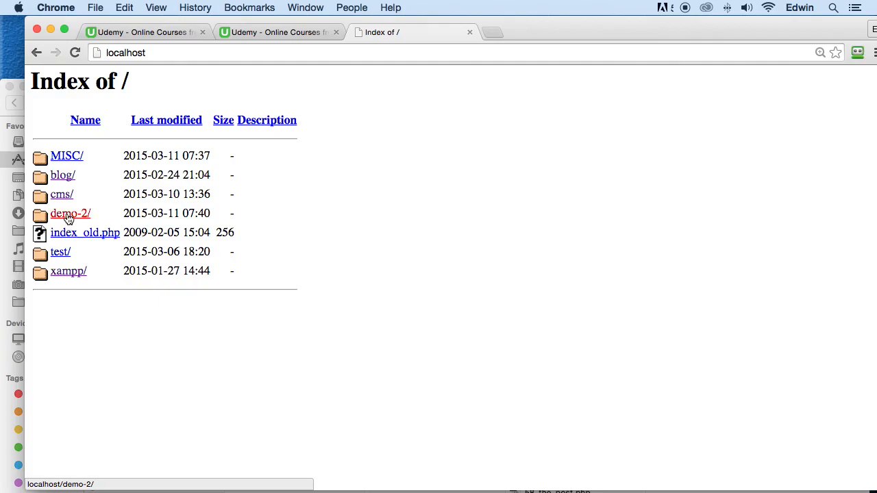
{"action": "left_click", "coordinate": [70, 213]}
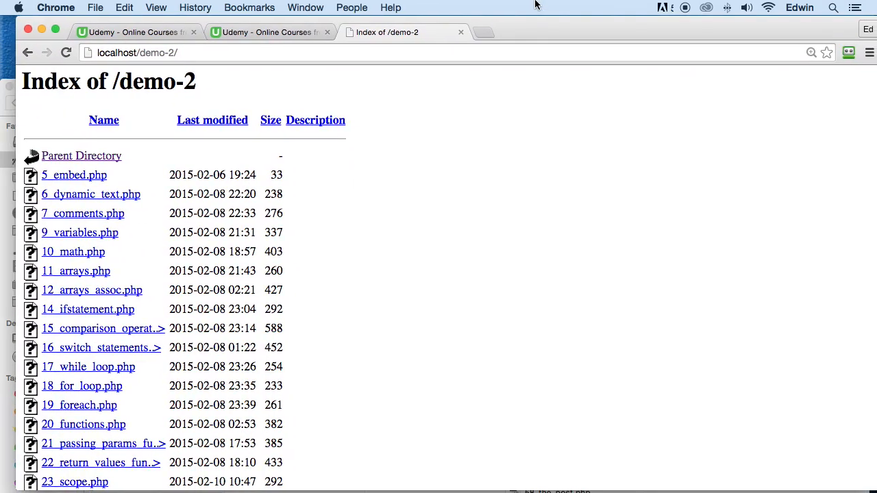
{"action": "scroll", "scroll_direction": "down", "scroll_amount": 3}
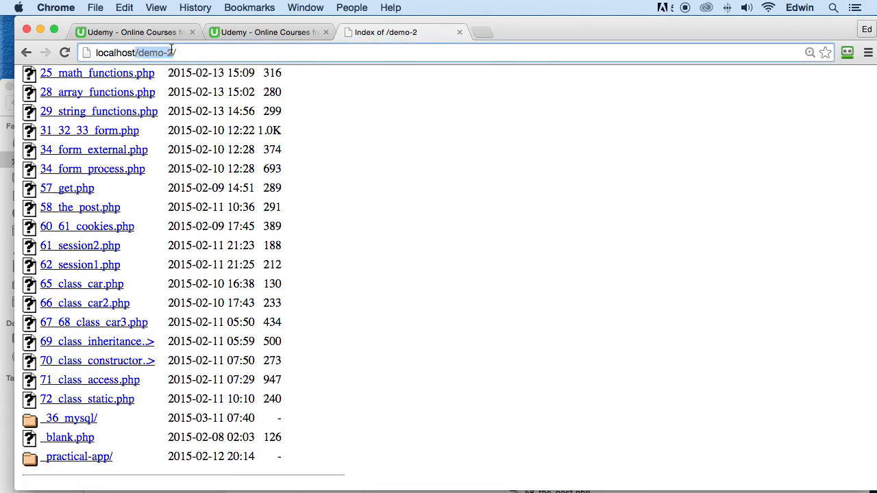
{"action": "left_click", "coordinate": [77, 457]}
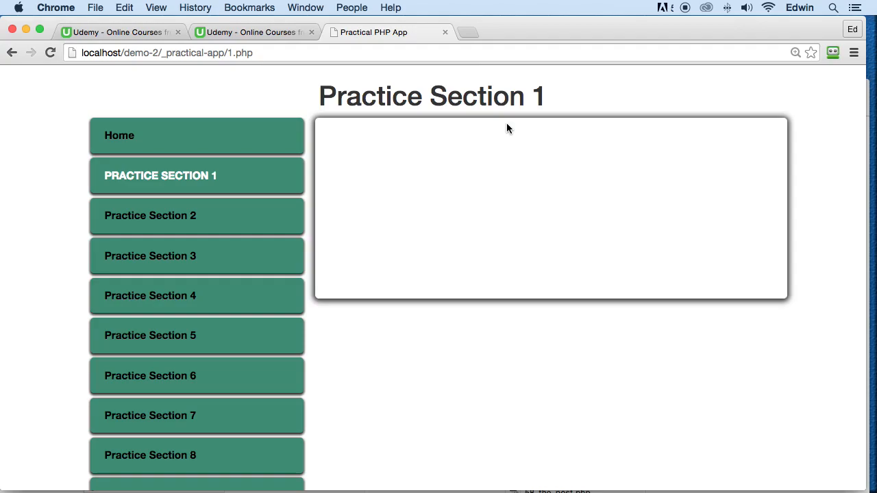
{"action": "mouse_move", "coordinate": [504, 31]}
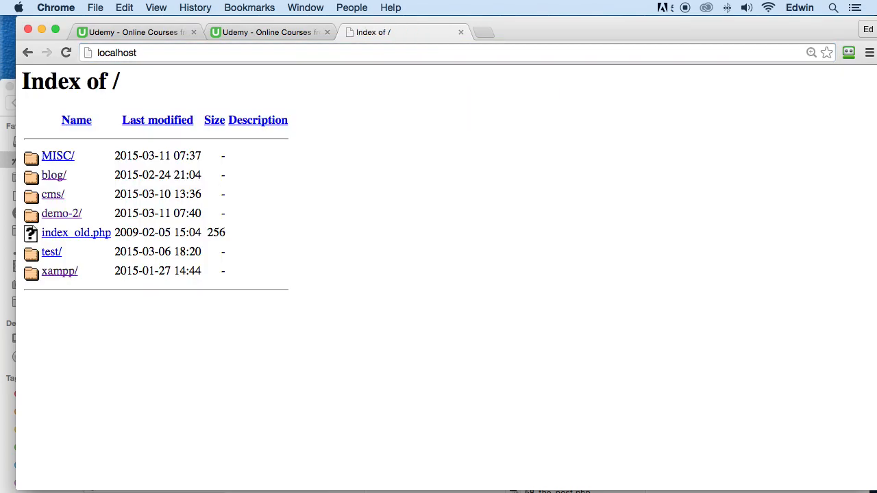
Visit the XAMPP welcome page, then enter the localhost demo-2 practical-app address.
{"action": "left_click", "coordinate": [60, 271]}
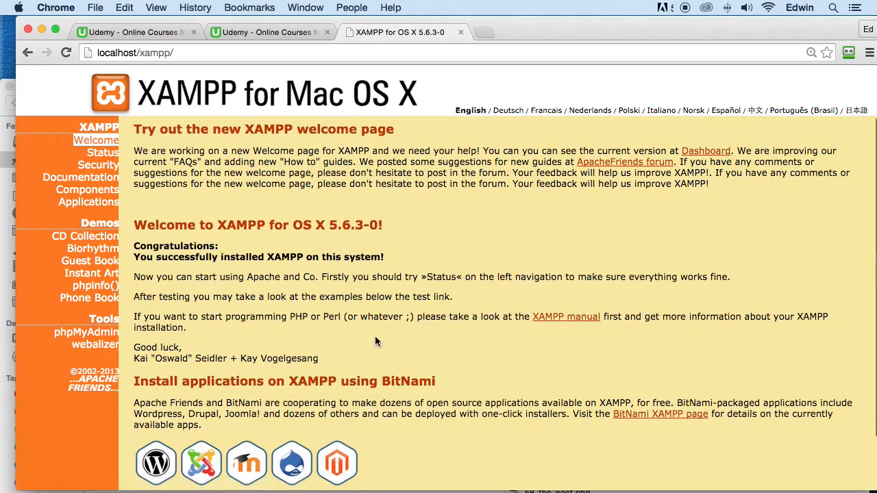
{"action": "scroll", "scroll_direction": "down", "scroll_amount": 3}
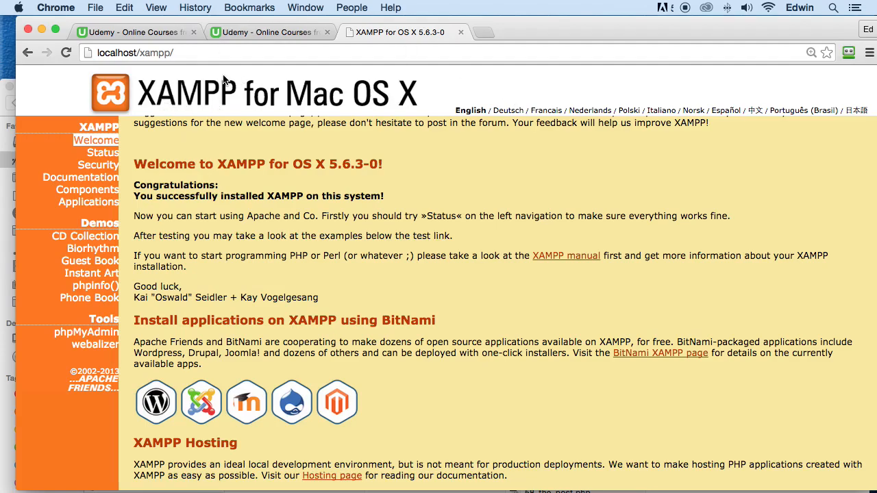
{"action": "left_click", "coordinate": [144, 53]}
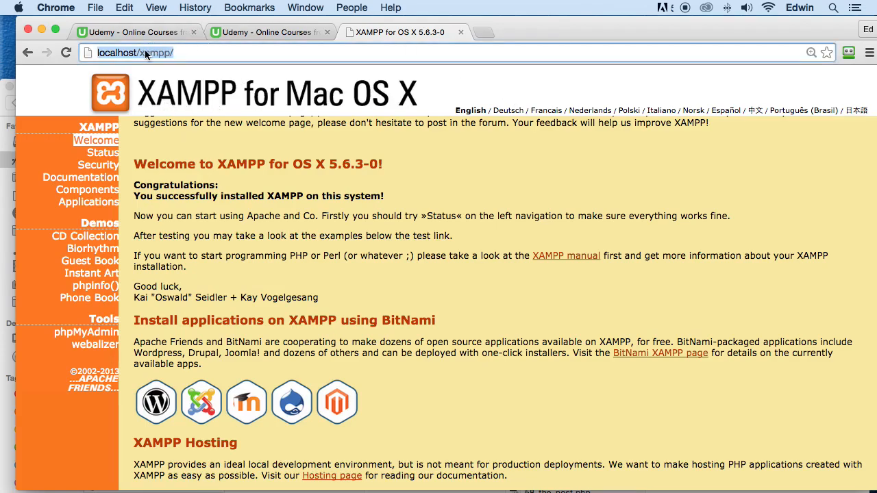
{"action": "type", "text": "course_demo/"}
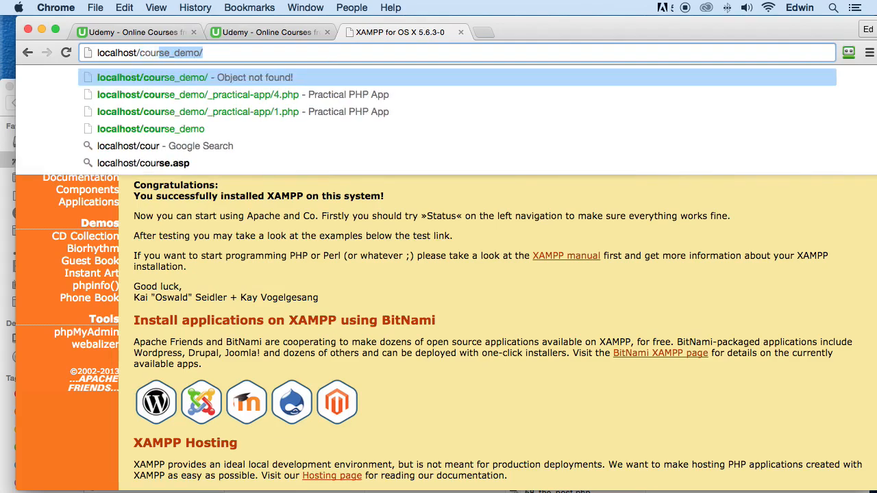
{"action": "key", "text": "Backspace"}
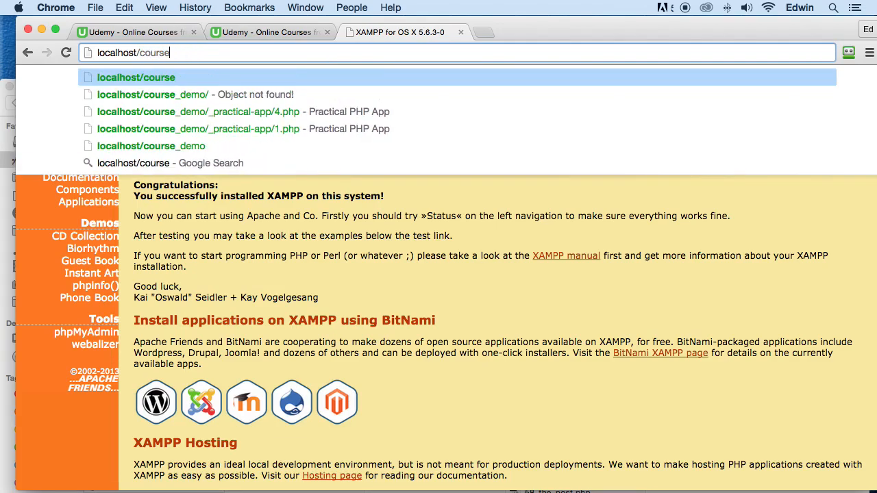
{"action": "type", "text": "demo-2/_practical-app/3.php"}
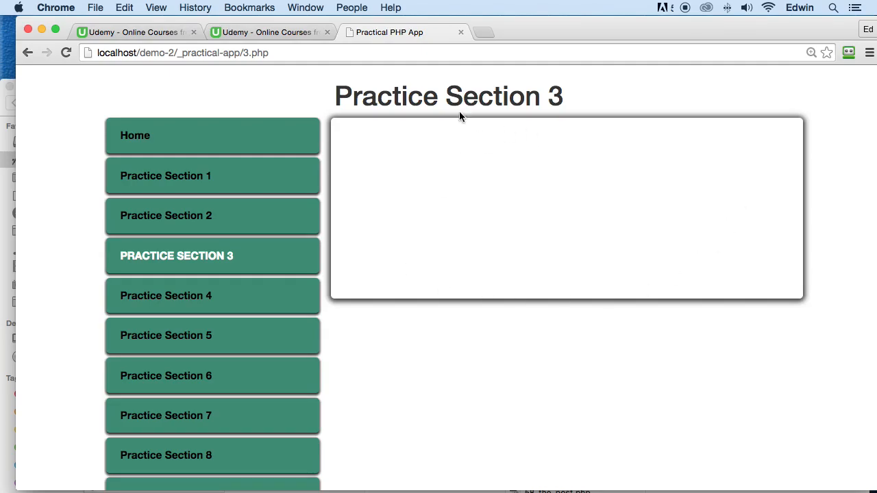
{"action": "mouse_move", "coordinate": [701, 124]}
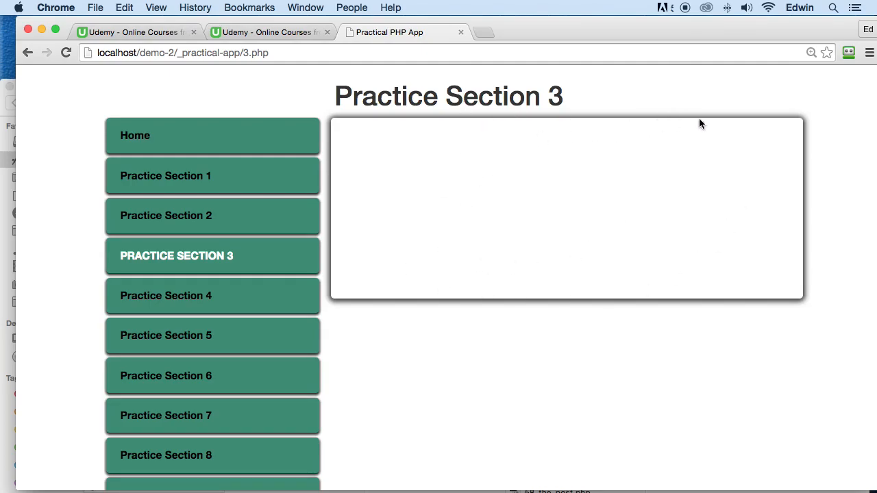
{"action": "mouse_move", "coordinate": [480, 213]}
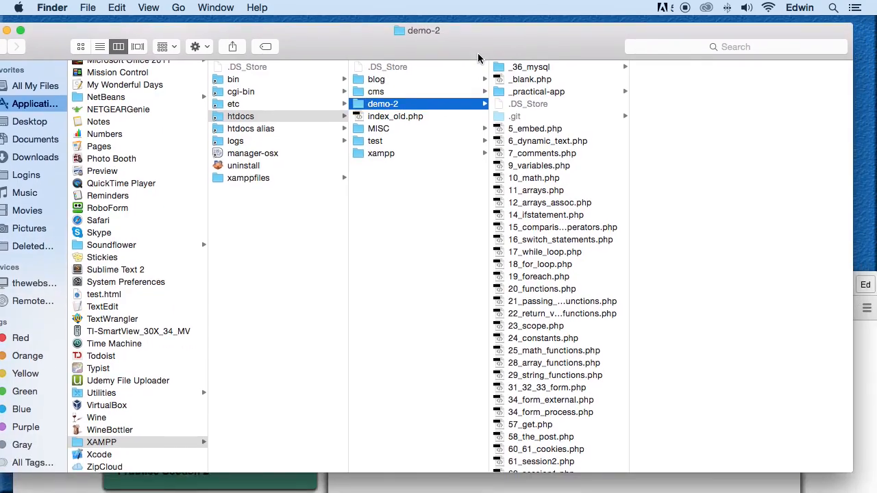
Preview the code of 9_variables.php and 12_arrays_assoc.php.
{"action": "left_click", "coordinate": [545, 158]}
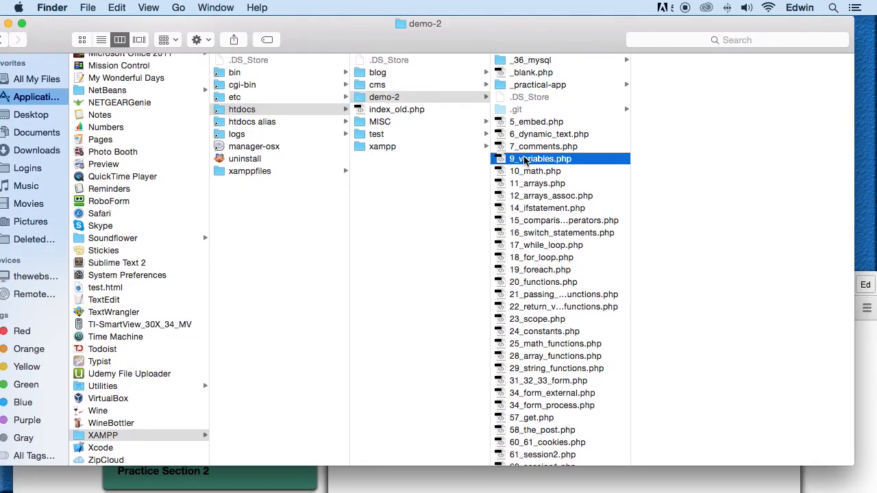
{"action": "left_click", "coordinate": [543, 158]}
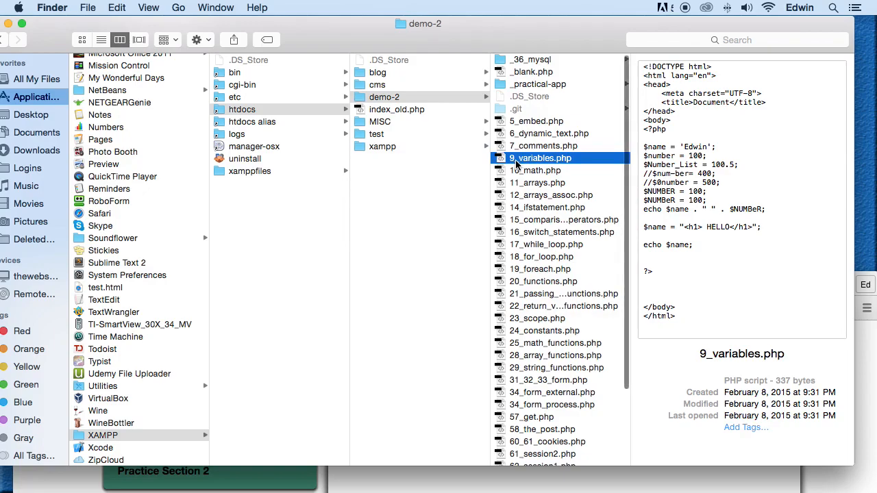
{"action": "left_click", "coordinate": [550, 195]}
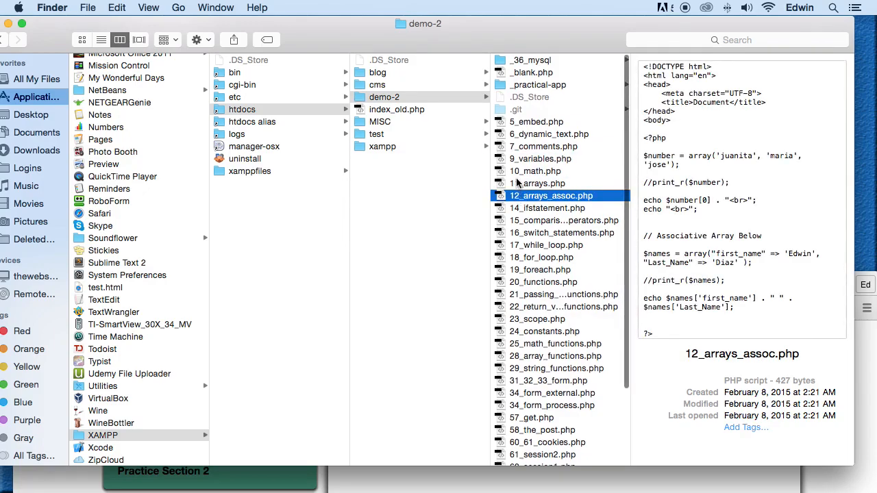
{"action": "left_click", "coordinate": [541, 158]}
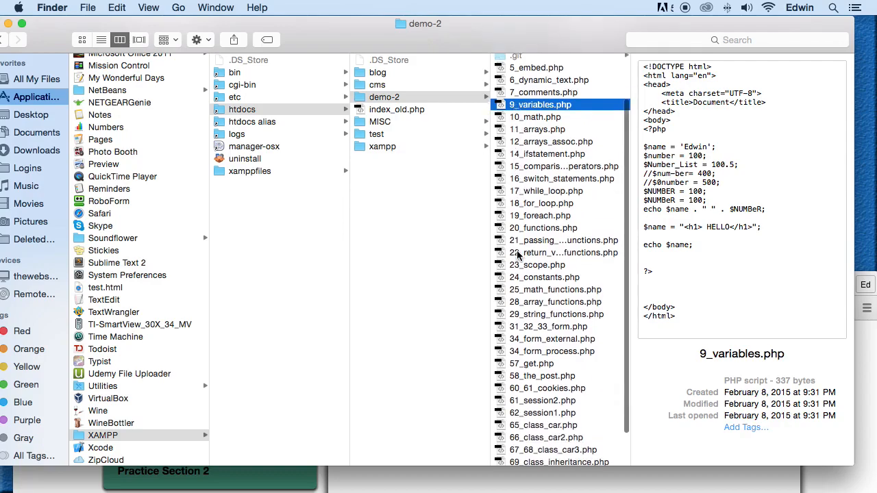
Preview 31_32_33_form.php, 29_string_functions.php and 34_form_process.php.
{"action": "left_click", "coordinate": [548, 287]}
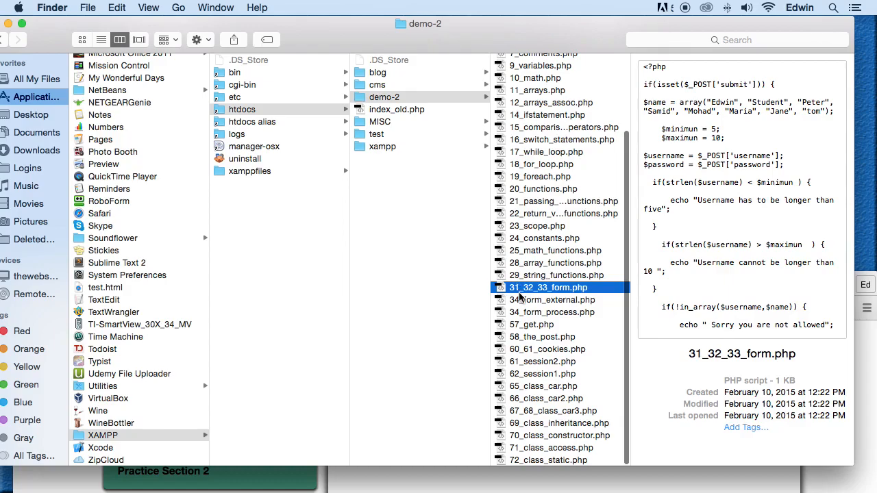
{"action": "left_click", "coordinate": [556, 275]}
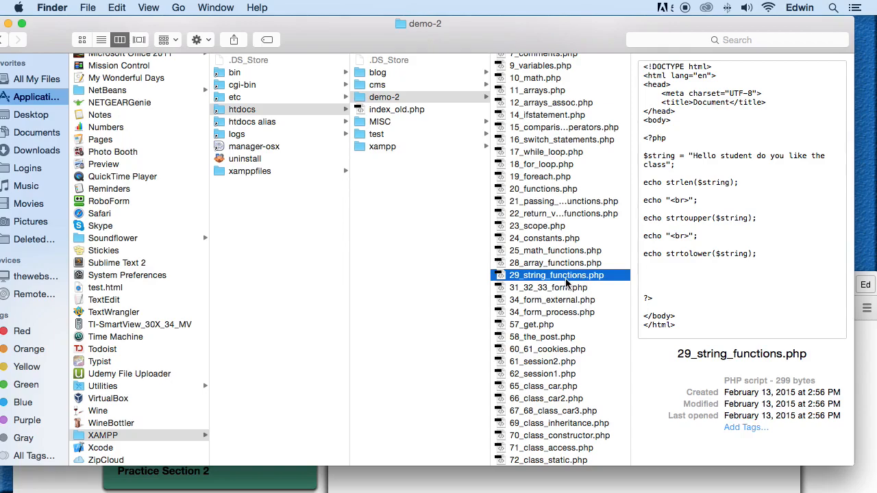
{"action": "left_click", "coordinate": [548, 287]}
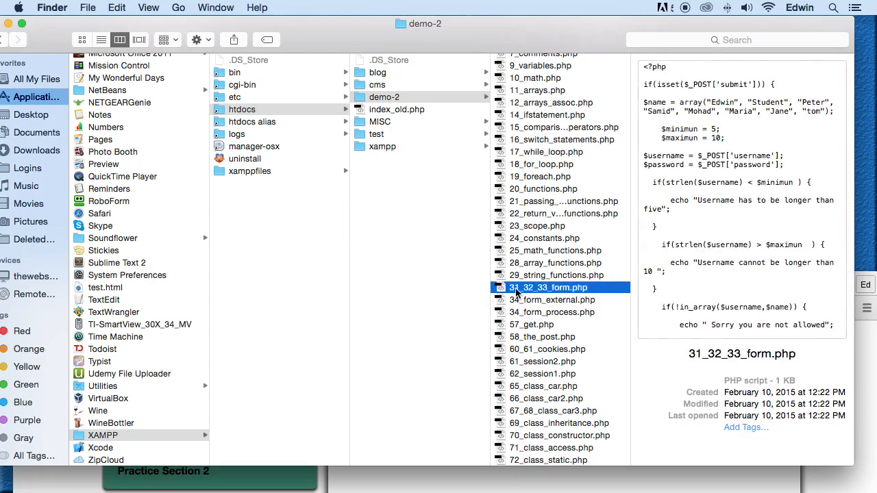
{"action": "mouse_move", "coordinate": [553, 303]}
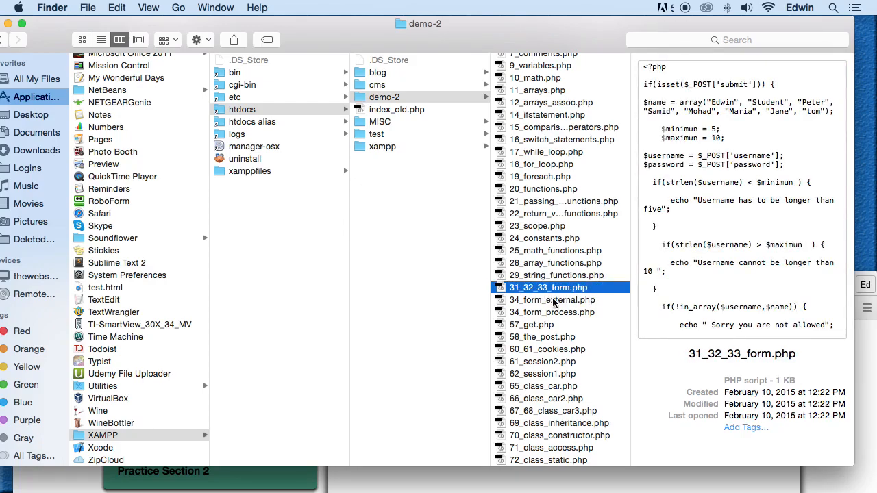
{"action": "left_click", "coordinate": [551, 312]}
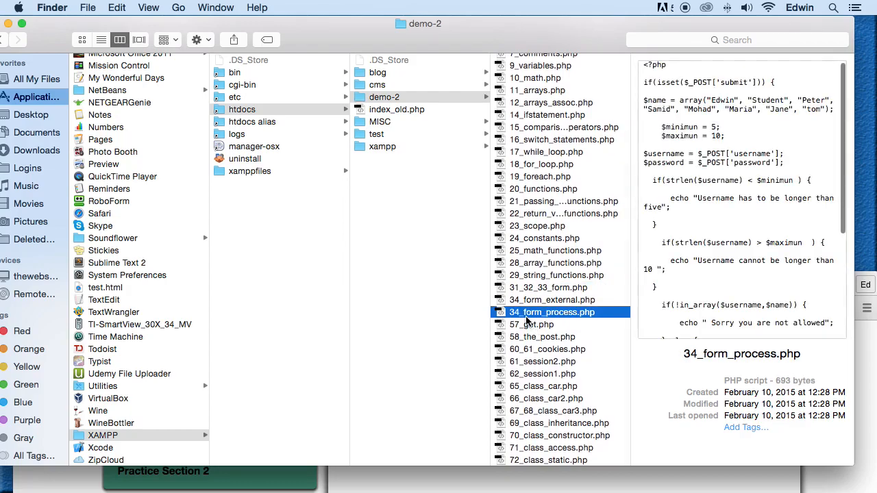
{"action": "left_click", "coordinate": [531, 324]}
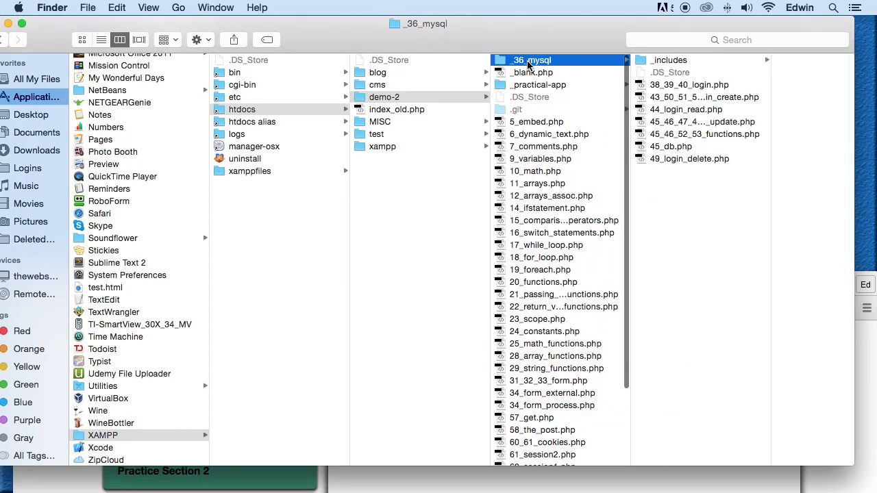
{"action": "mouse_move", "coordinate": [517, 65]}
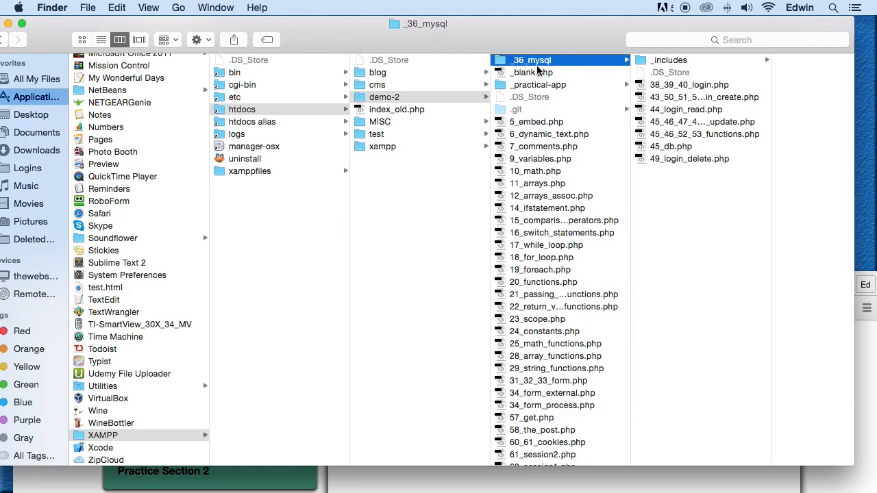
{"action": "mouse_move", "coordinate": [566, 85]}
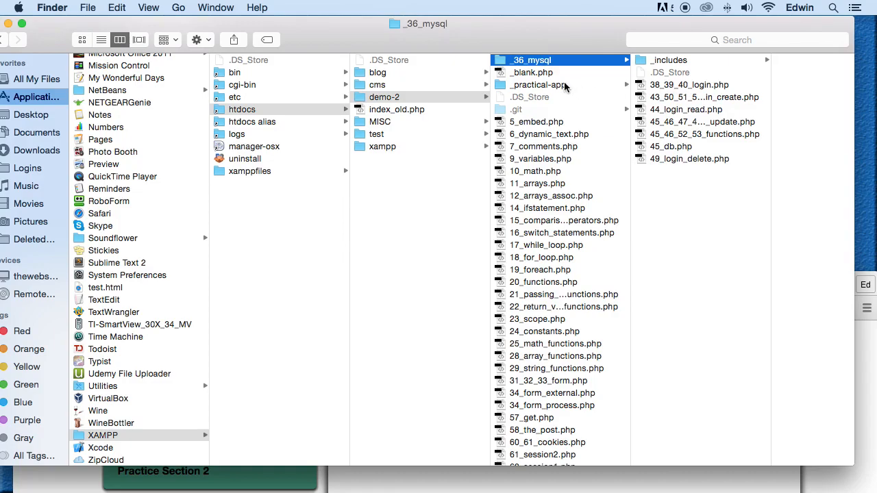
{"action": "mouse_move", "coordinate": [715, 89]}
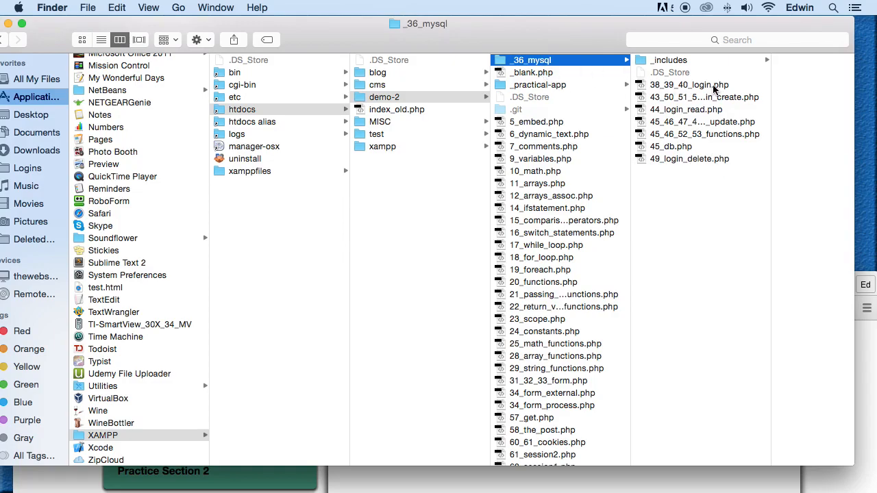
{"action": "mouse_move", "coordinate": [533, 72]}
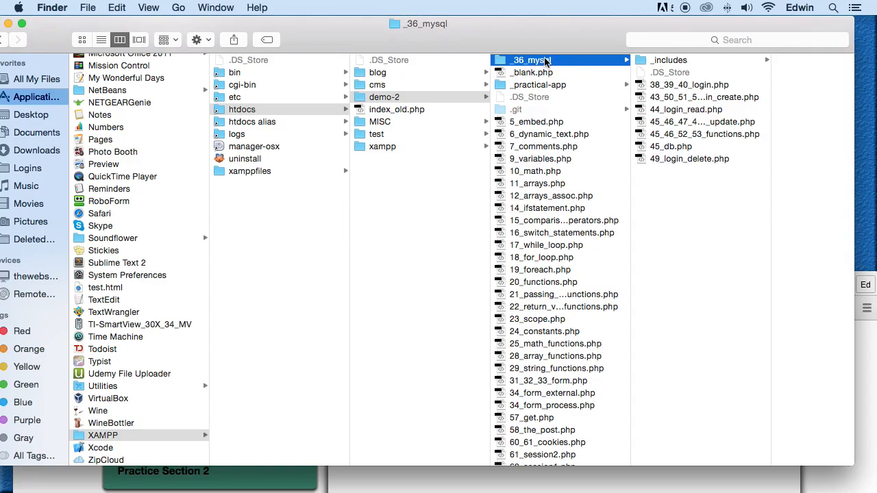
{"action": "mouse_move", "coordinate": [567, 74]}
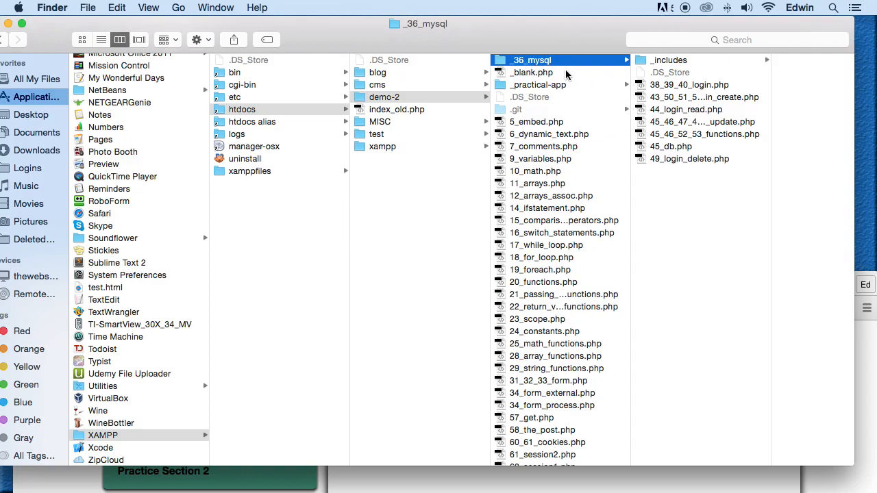
Scroll the demo-2 column and open the _36_mysql folder.
{"action": "scroll", "scroll_direction": "down", "scroll_amount": 3}
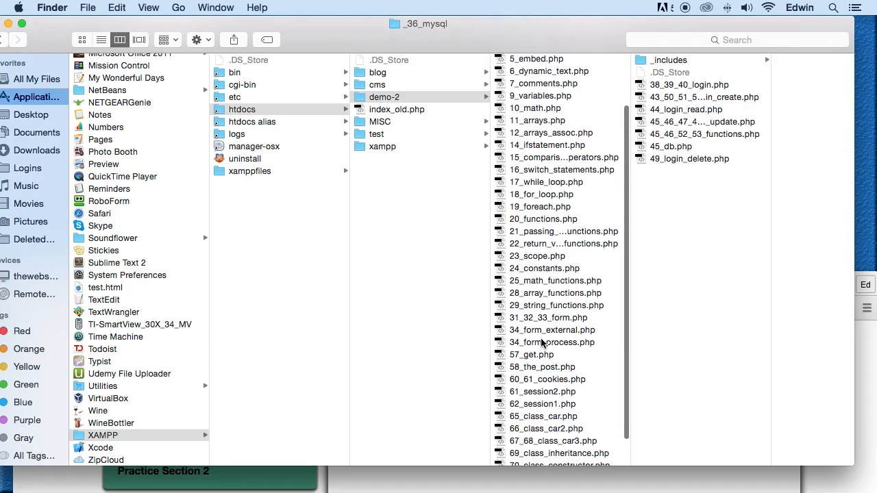
{"action": "left_click", "coordinate": [552, 403]}
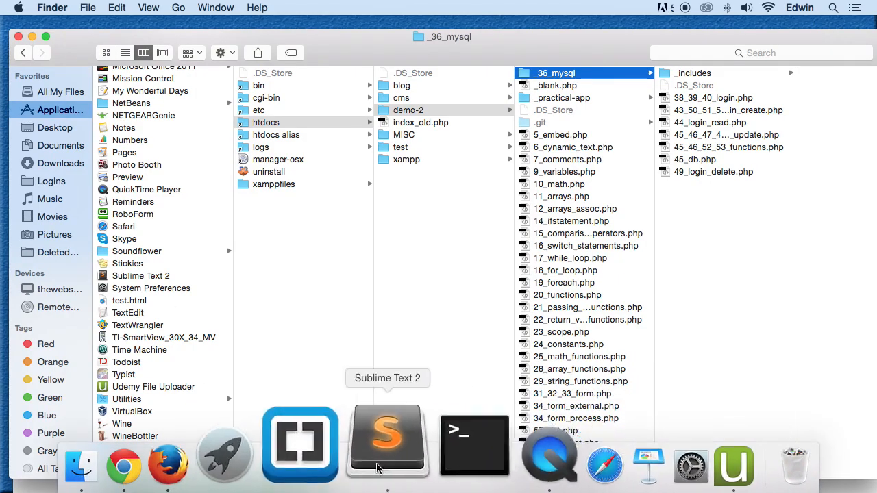
Switch Chrome to the audio engineering course tab and open its course email settings.
{"action": "left_click", "coordinate": [133, 466]}
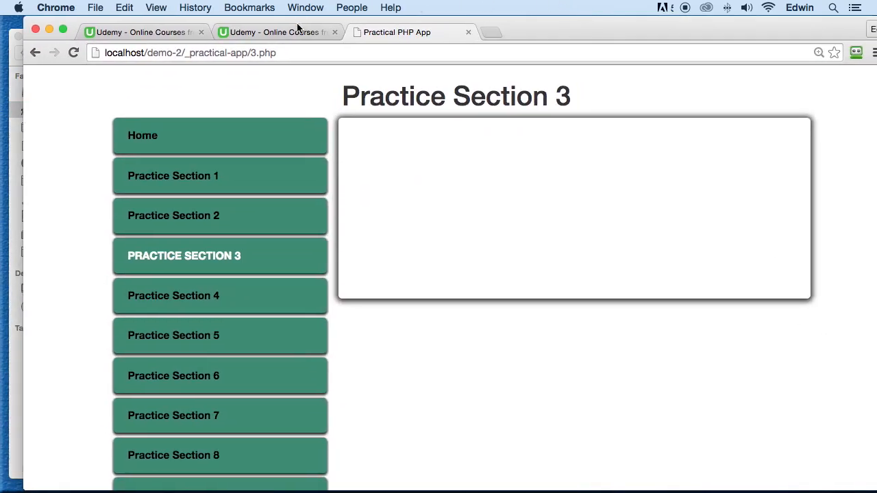
{"action": "left_click", "coordinate": [278, 31]}
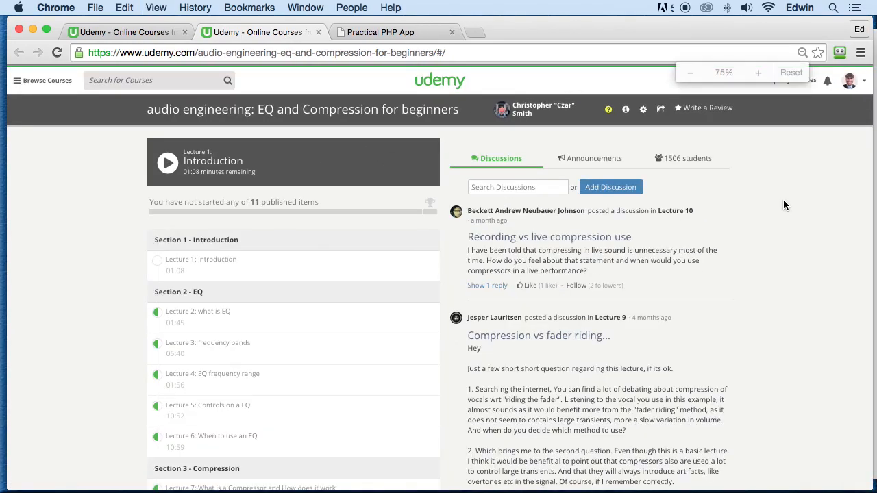
{"action": "scroll", "scroll_direction": "down", "scroll_amount": 3}
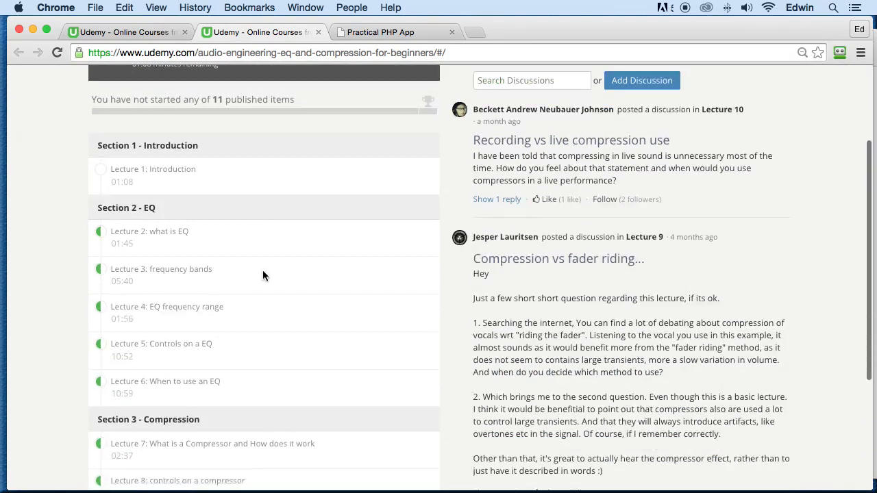
{"action": "scroll", "scroll_direction": "down", "scroll_amount": 3}
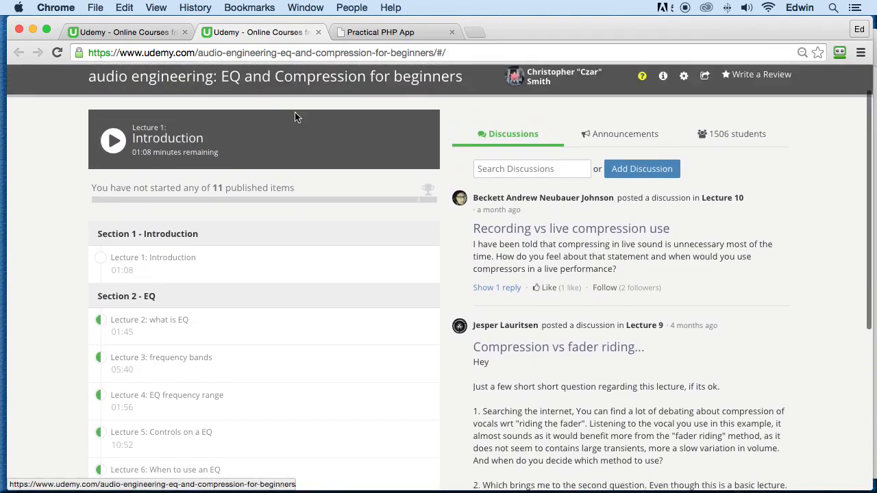
{"action": "left_click", "coordinate": [683, 116]}
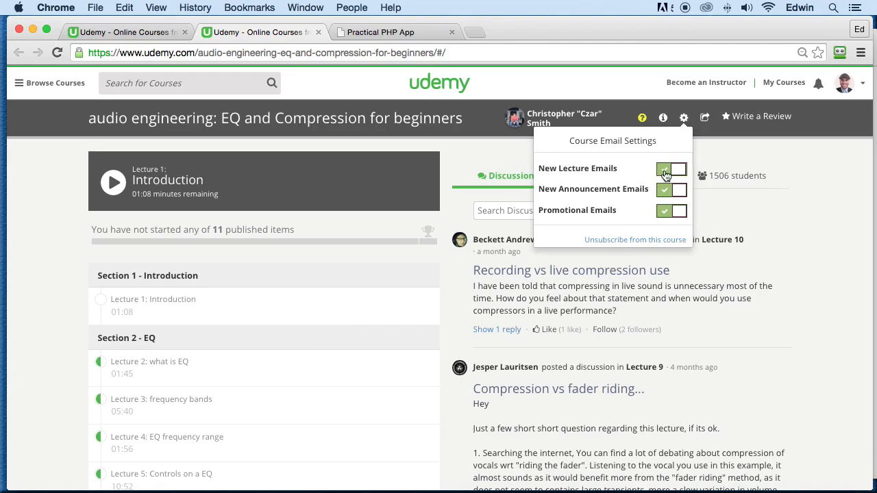
Toggle New Lecture Emails off and back on, keeping all three email options enabled.
{"action": "left_click", "coordinate": [666, 169]}
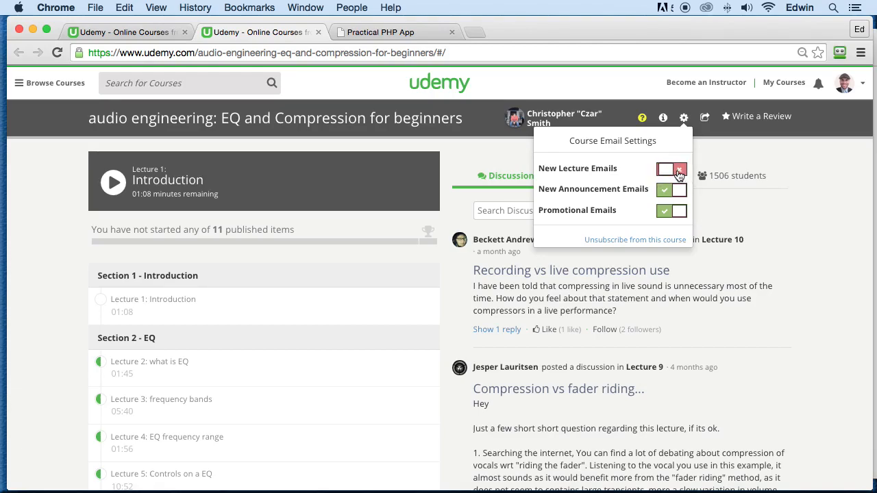
{"action": "left_click", "coordinate": [664, 169]}
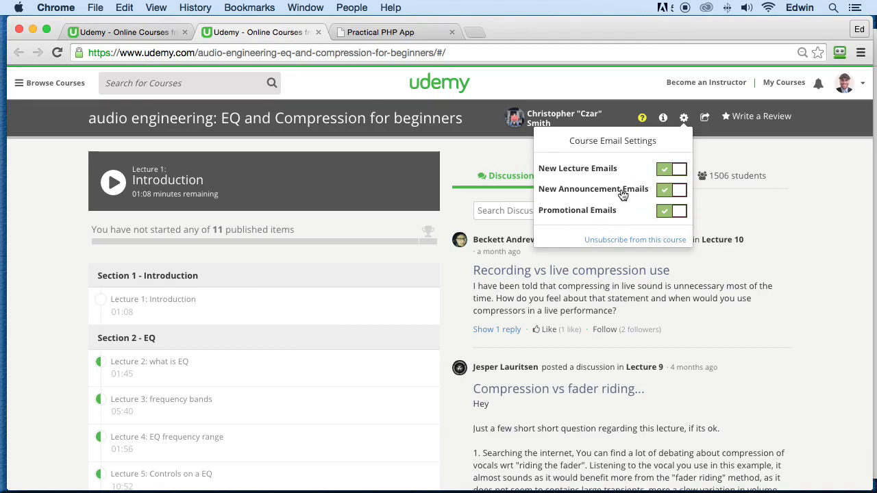
{"action": "left_click", "coordinate": [666, 168]}
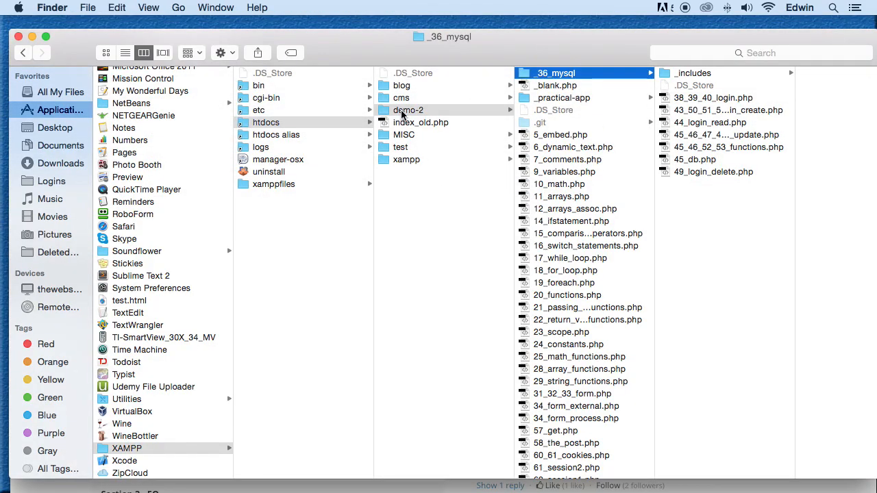
Put the demo-2 folder in htdocs into name-editing mode in Finder.
{"action": "left_click", "coordinate": [408, 110]}
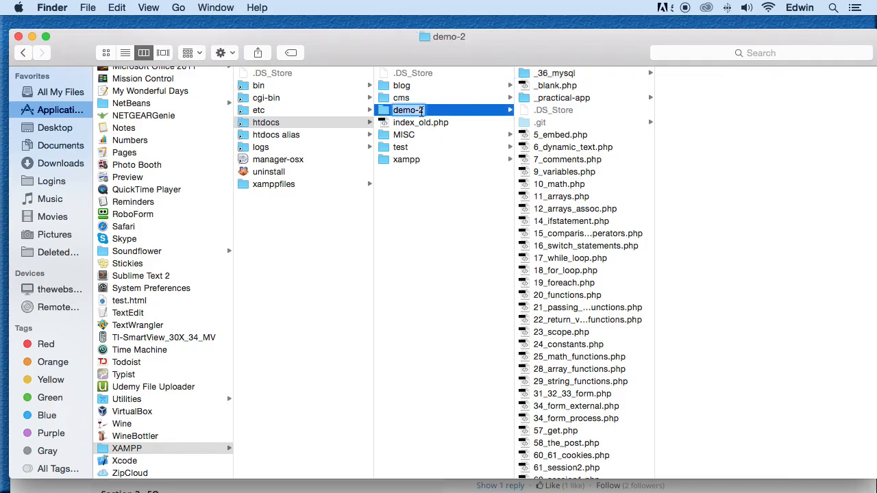